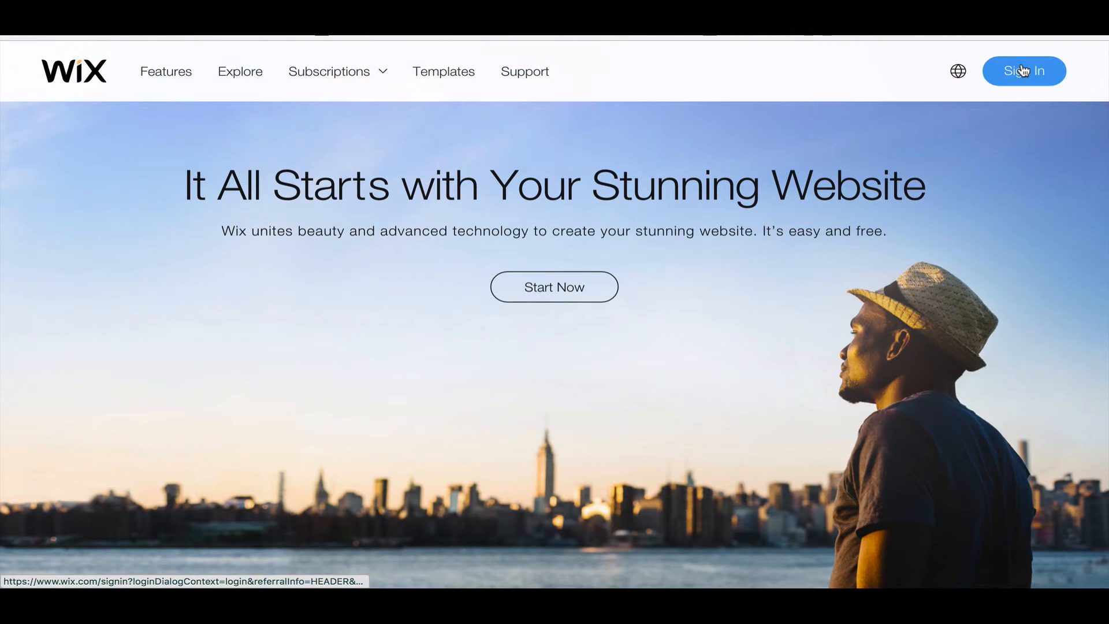
# Reach the Wix log-in page from the Sign In link in the header
pyautogui.click(1023, 70)
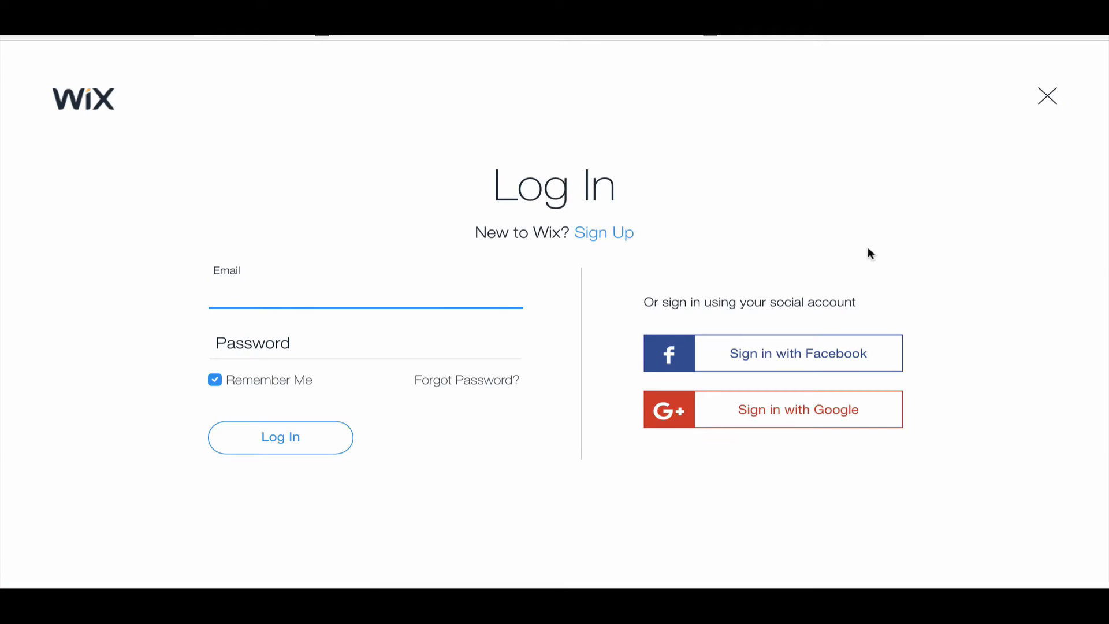
pyautogui.click(797, 409)
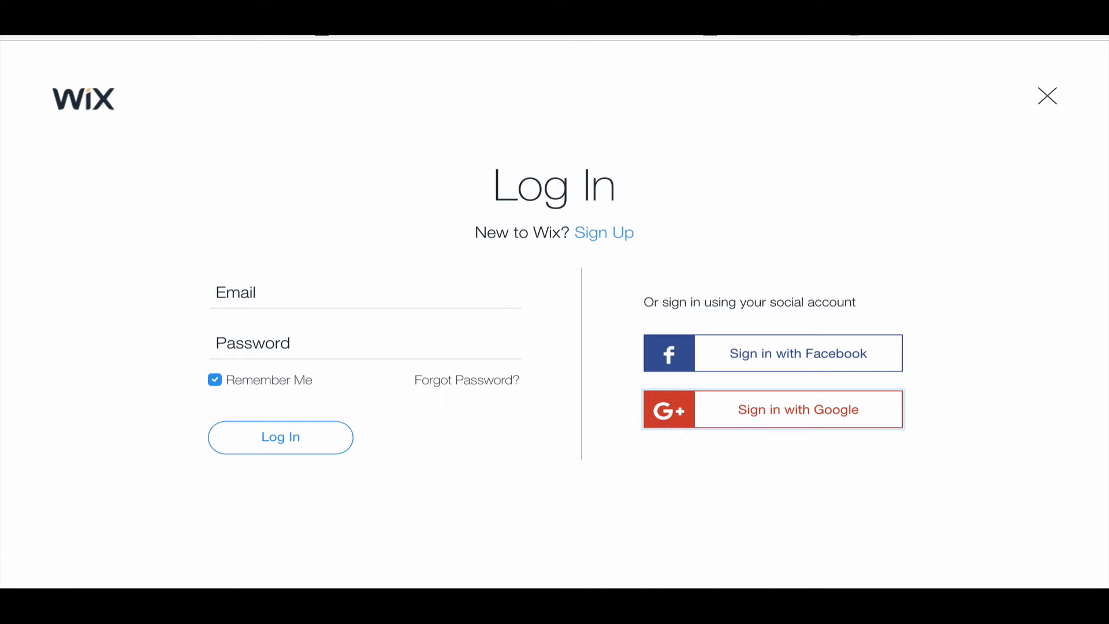
# Sign in with Google, entering the account email beginning 'hs.test@'
pyautogui.click(797, 409)
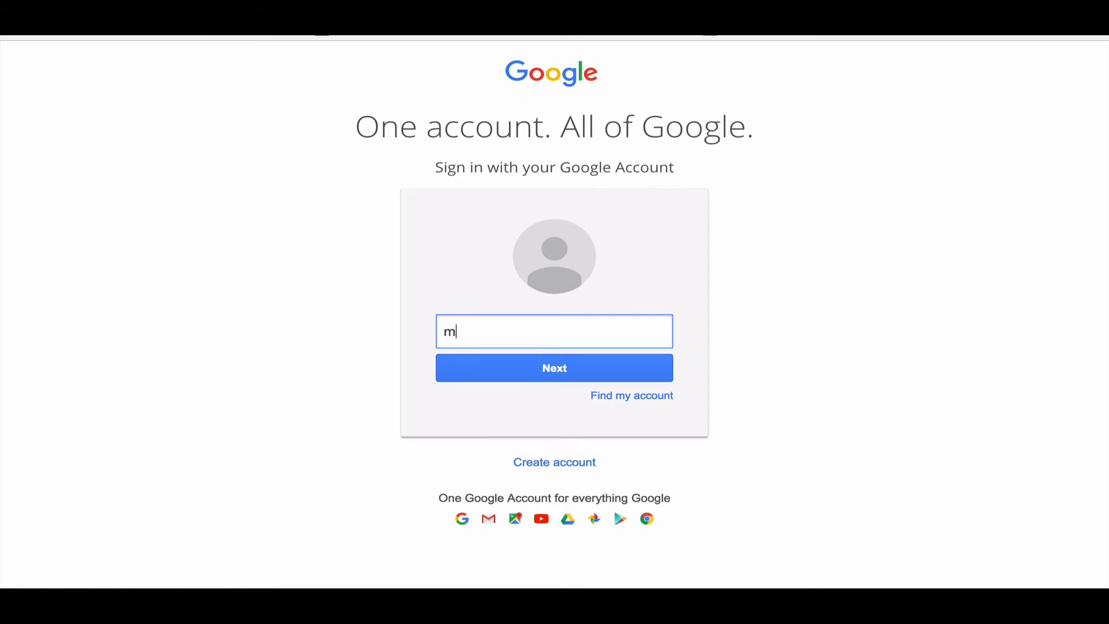
pyautogui.write('hs.test@')
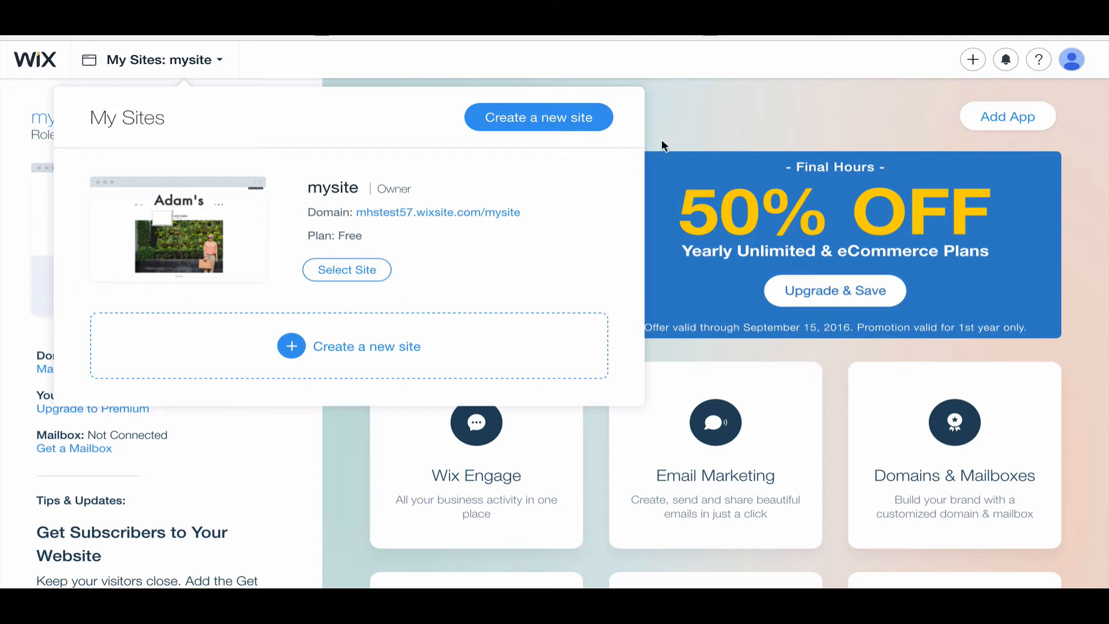
pyautogui.moveTo(229, 220)
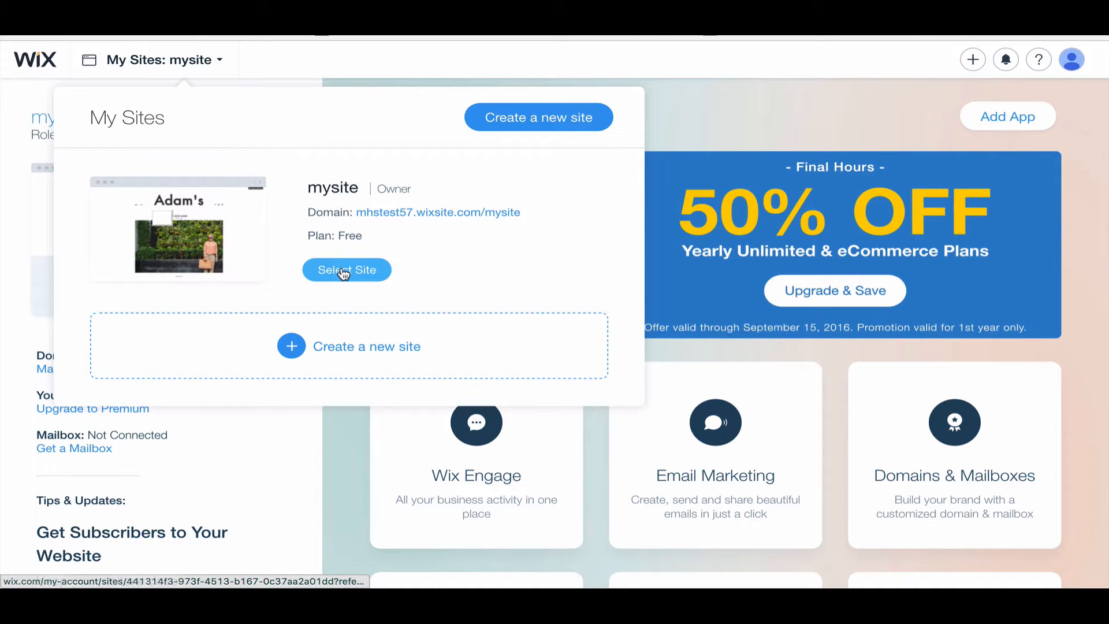
# Select mysite and open its Site Manager overview
pyautogui.click(346, 270)
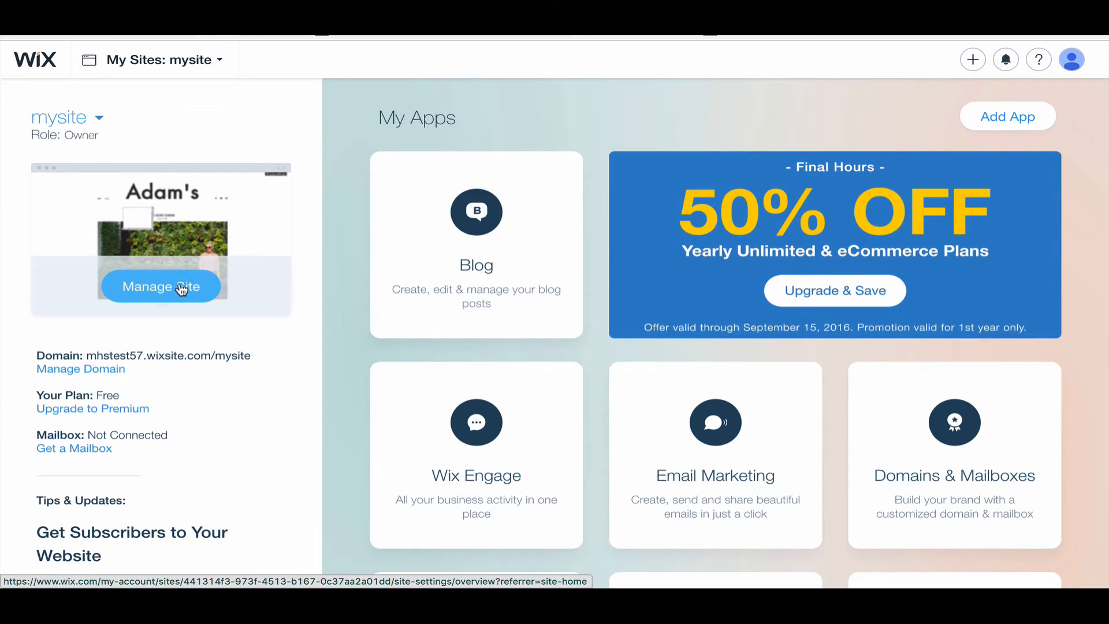
pyautogui.click(161, 287)
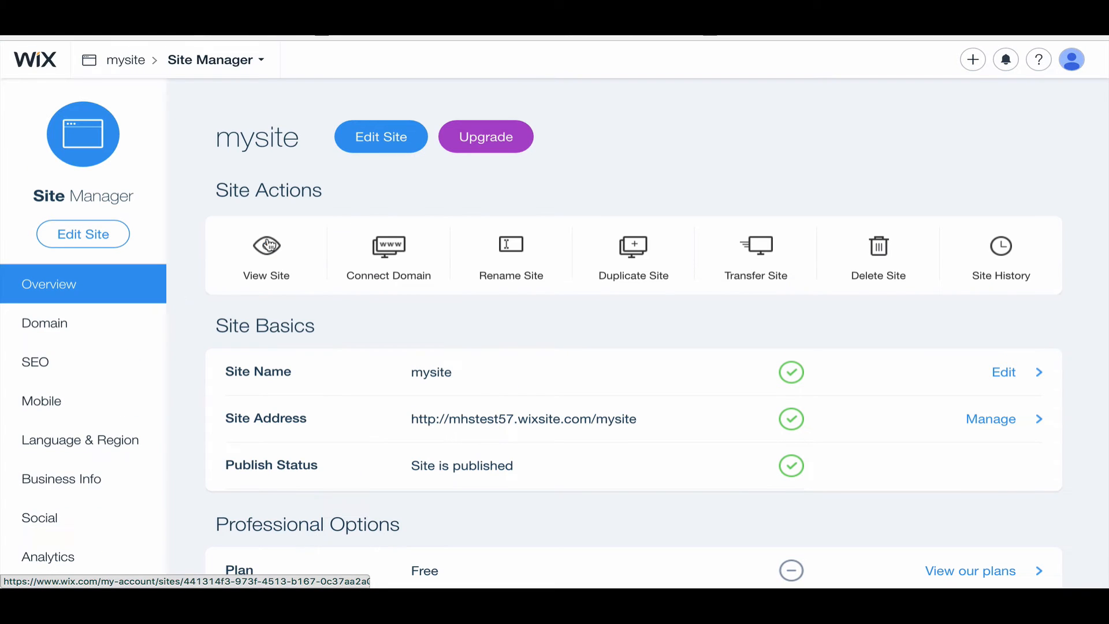
pyautogui.moveTo(387, 172)
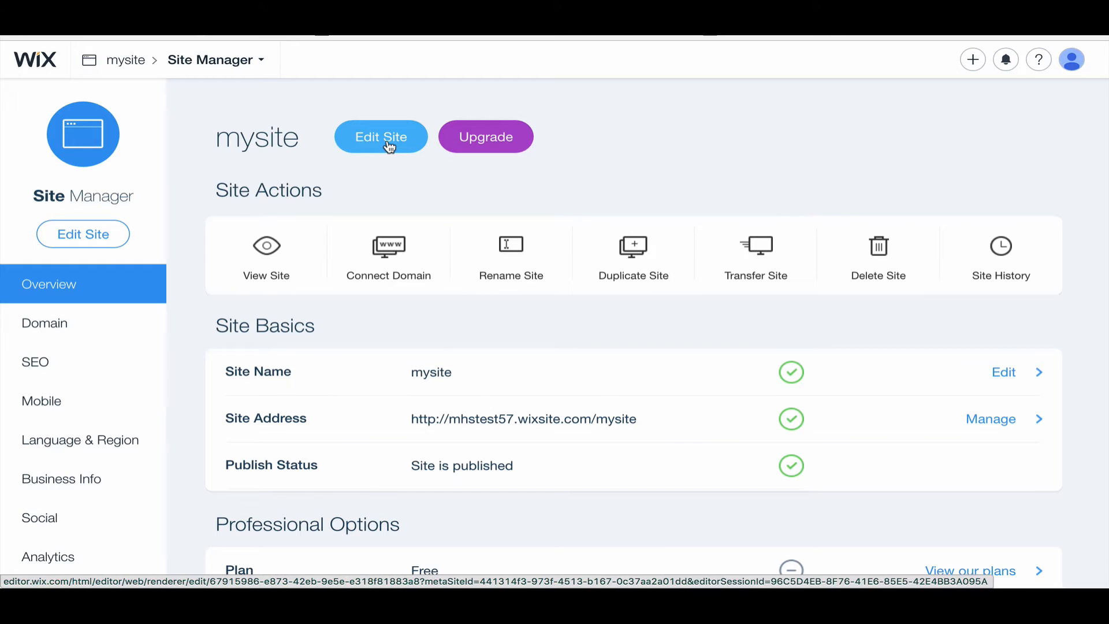
# Edit mysite in the Wix Editor and switch to its Resume page
pyautogui.click(381, 136)
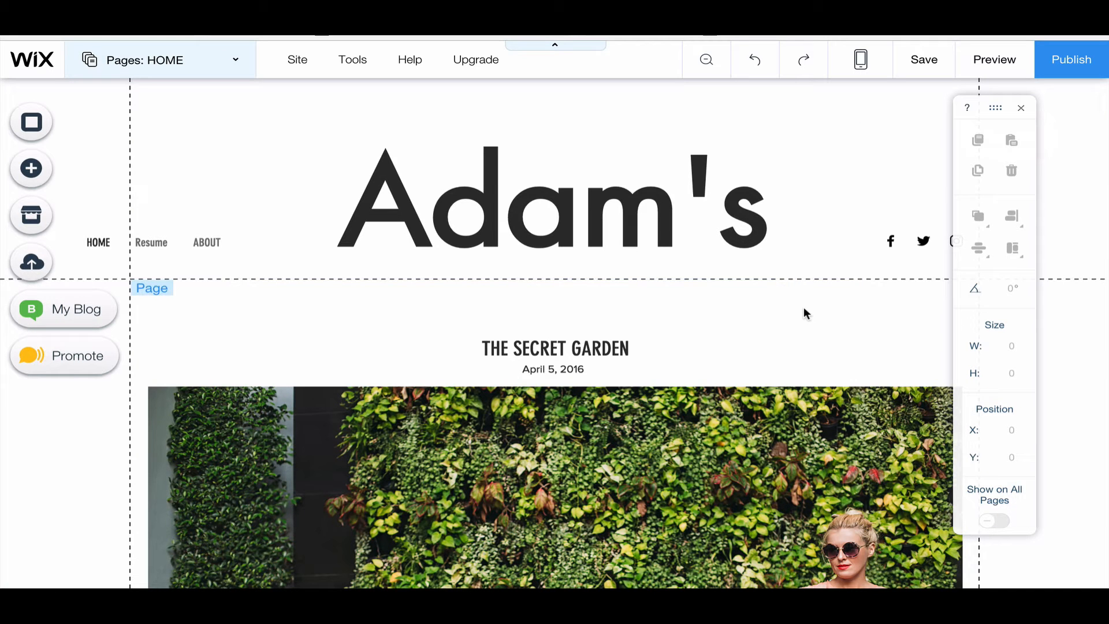
pyautogui.moveTo(166, 59)
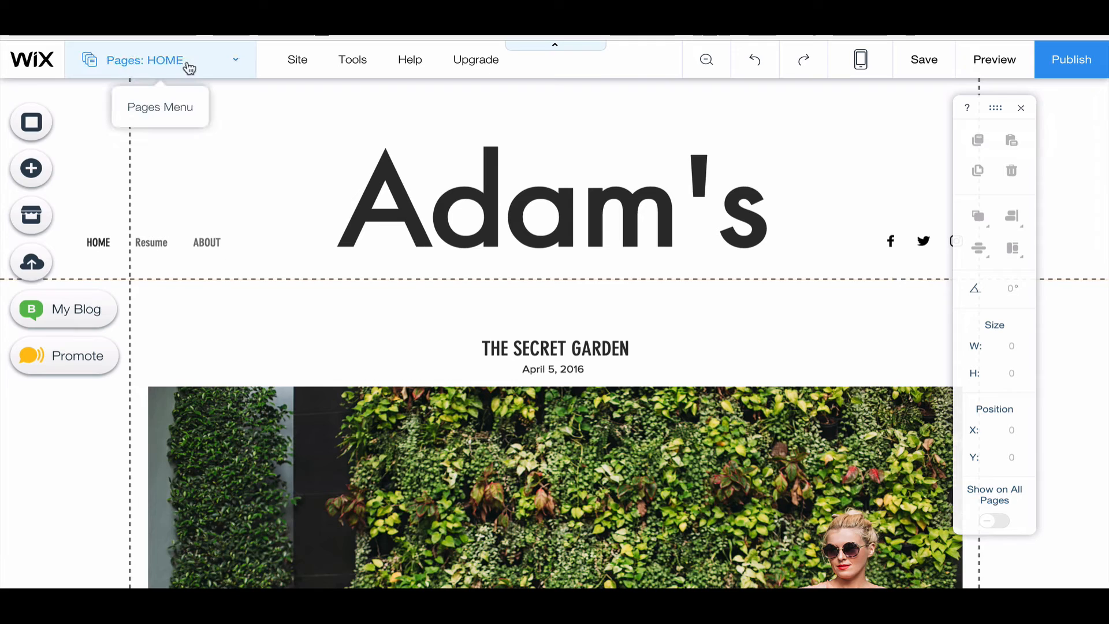
pyautogui.click(159, 59)
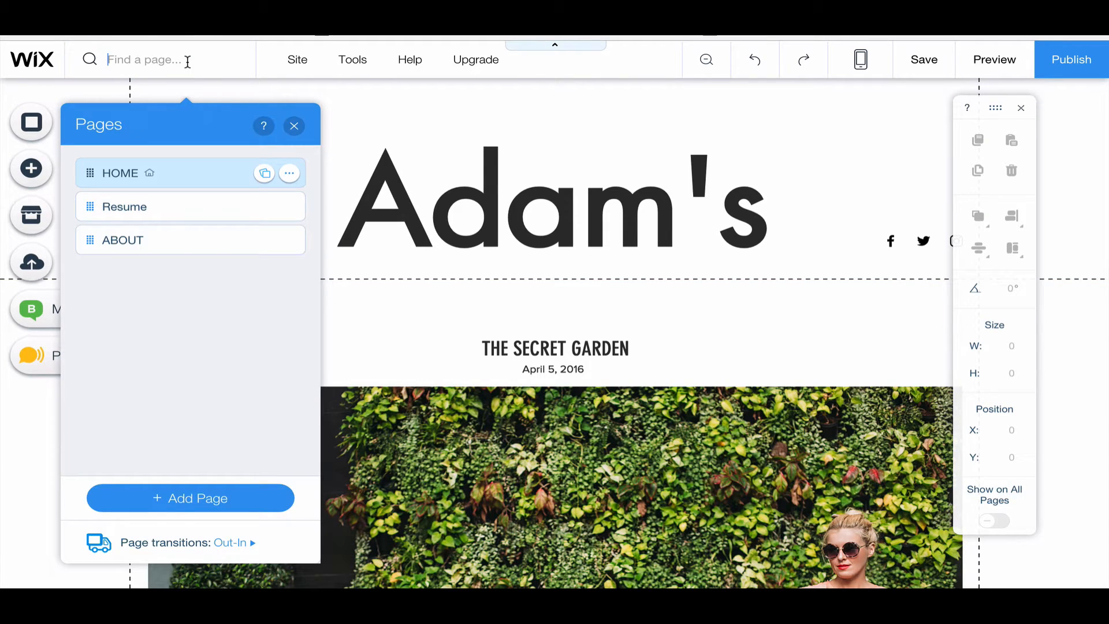
pyautogui.moveTo(293, 444)
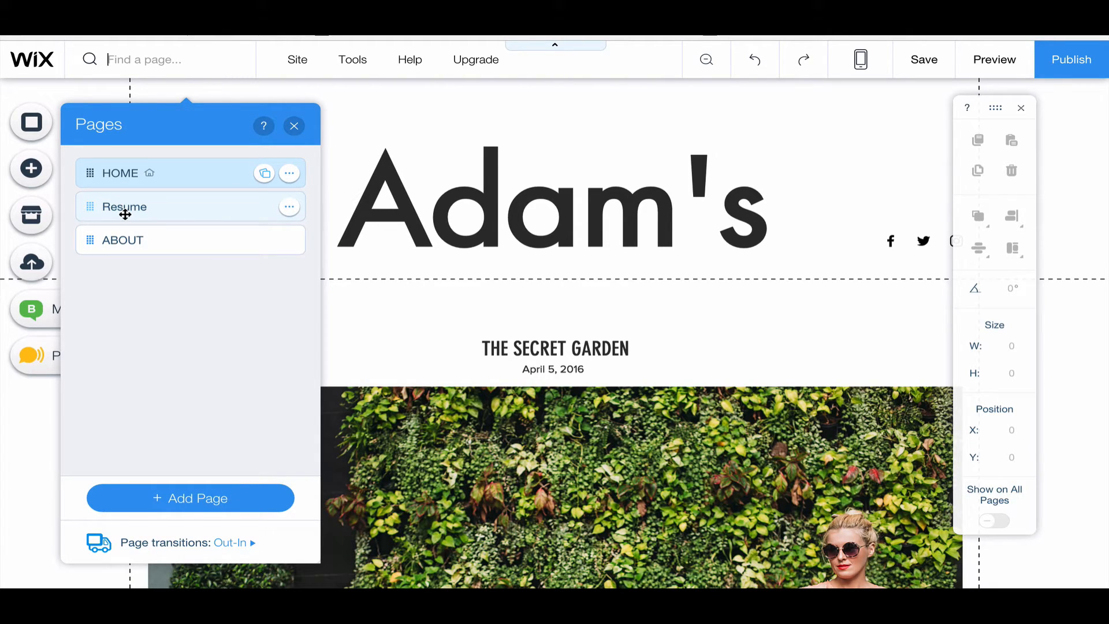
pyautogui.click(125, 207)
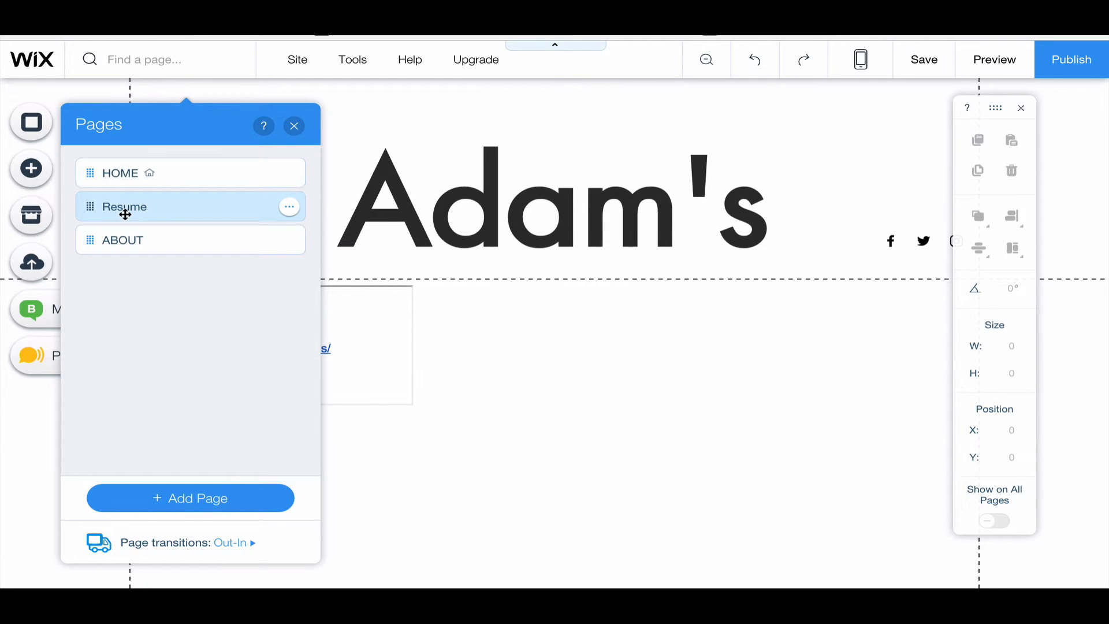
pyautogui.click(125, 206)
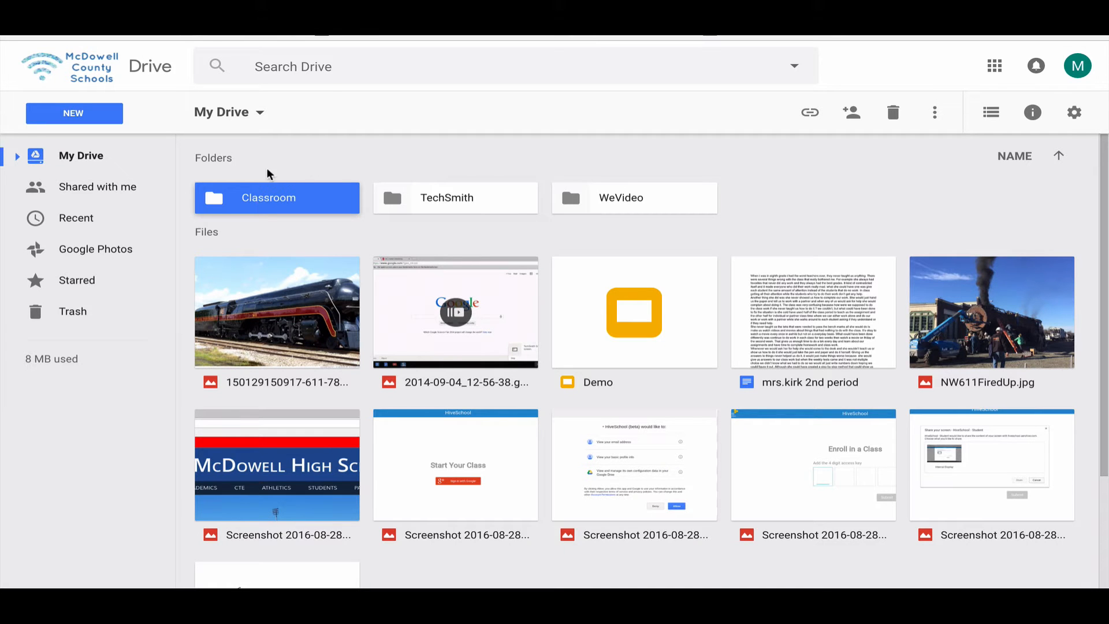
# Open the 'Resources - MHS Test' document from Google Drive
pyautogui.doubleClick(276, 197)
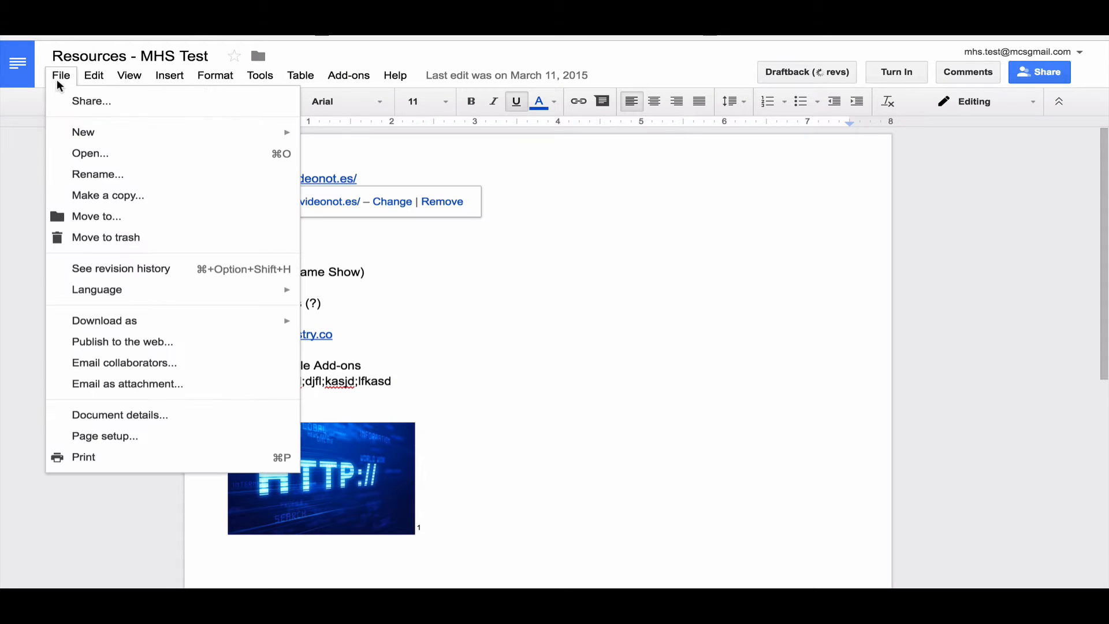
# Publish 'Resources - MHS Test' to the web and reveal its published content settings
pyautogui.click(122, 342)
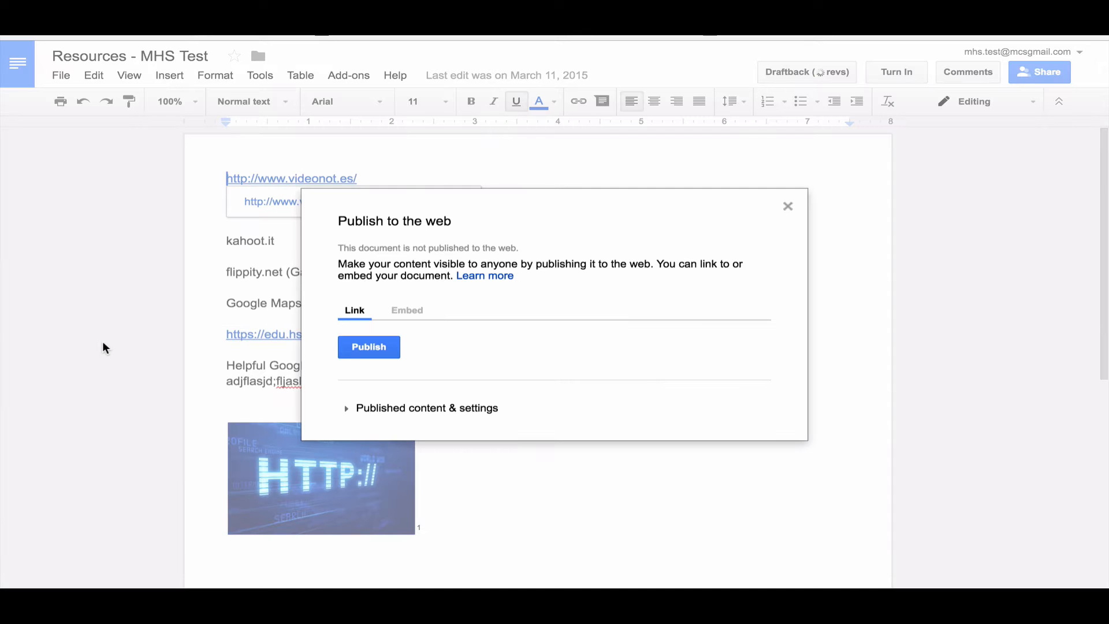
pyautogui.moveTo(427, 280)
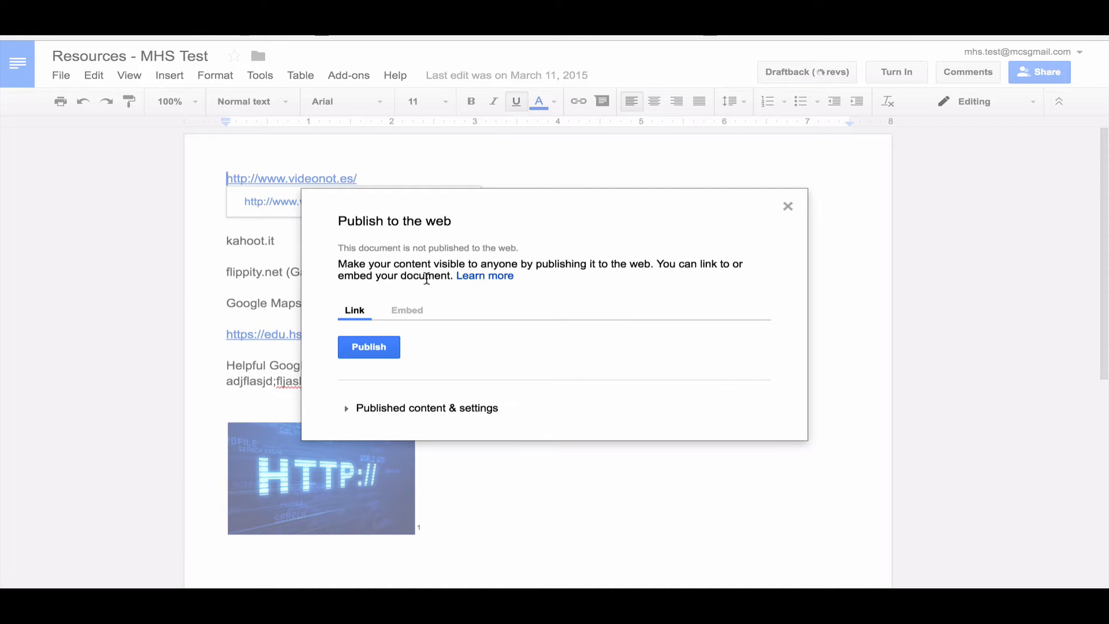
pyautogui.click(367, 348)
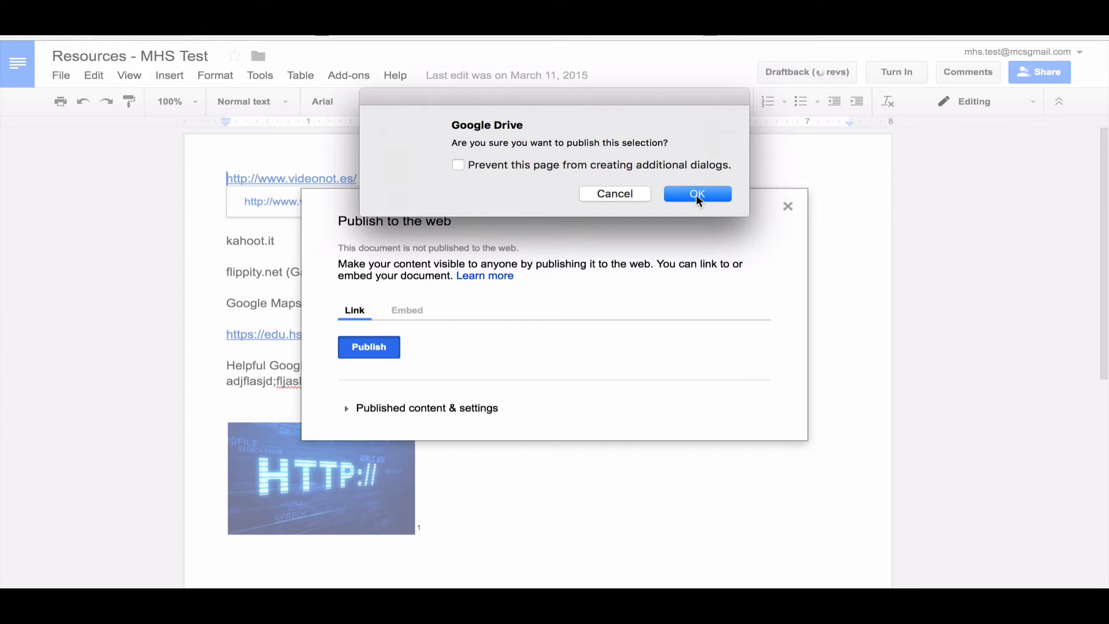
pyautogui.click(697, 194)
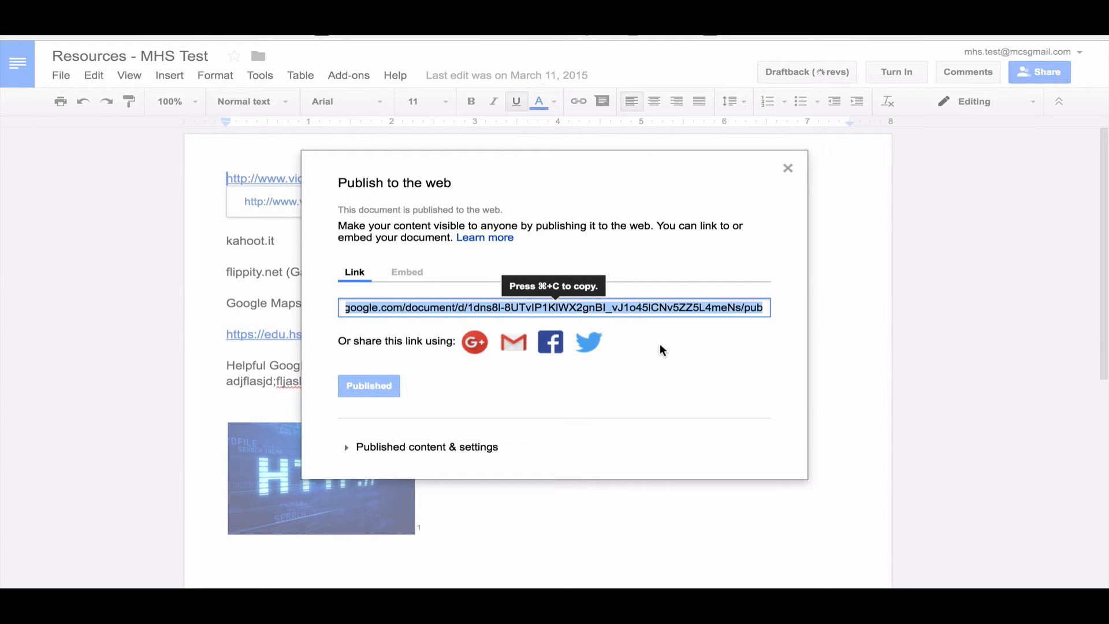
pyautogui.click(427, 446)
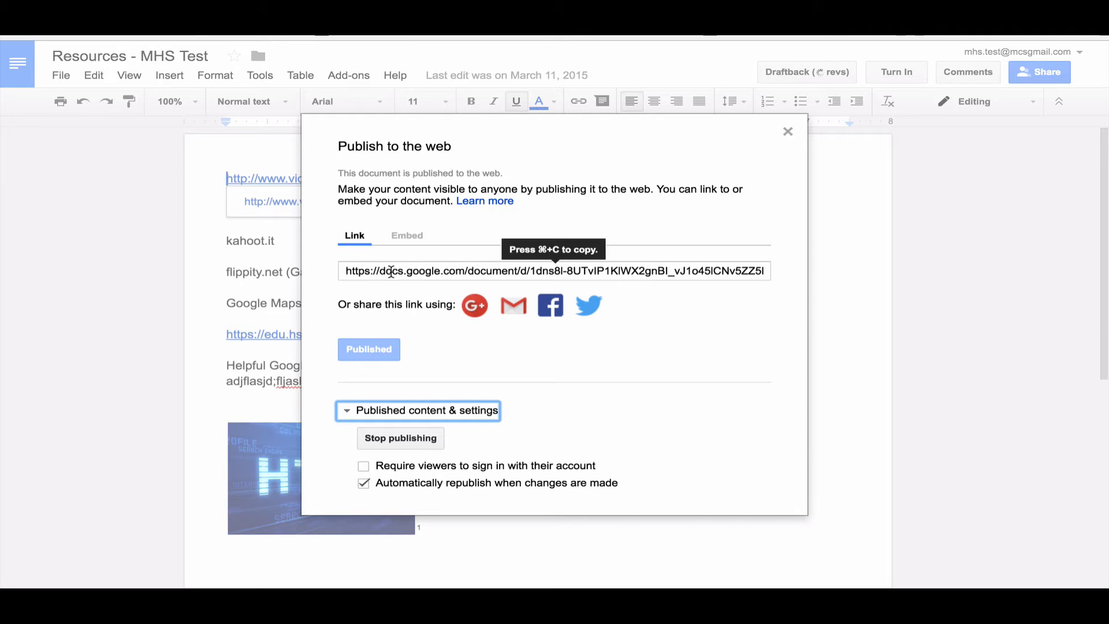
# Copy the published document's public link and close the publishing settings
pyautogui.click(553, 270)
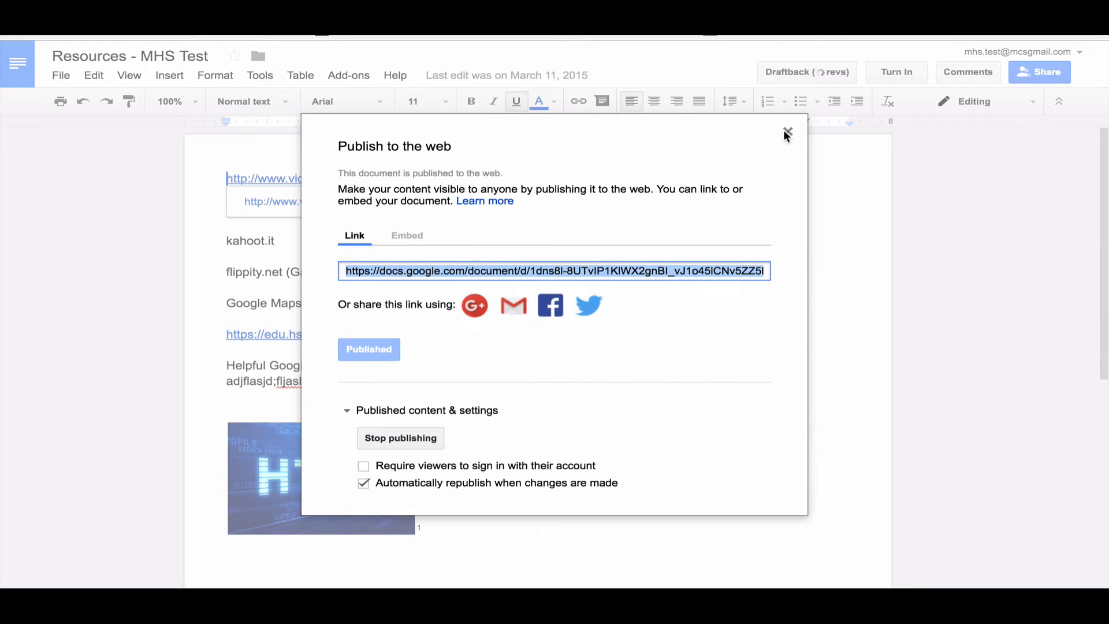
pyautogui.click(787, 134)
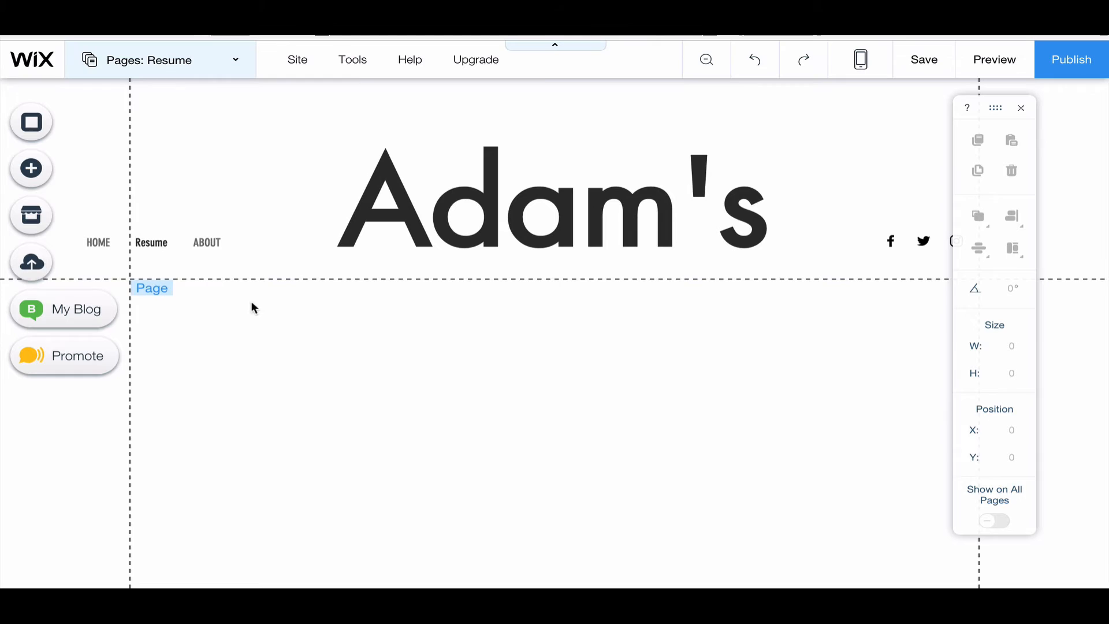
pyautogui.moveTo(424, 411)
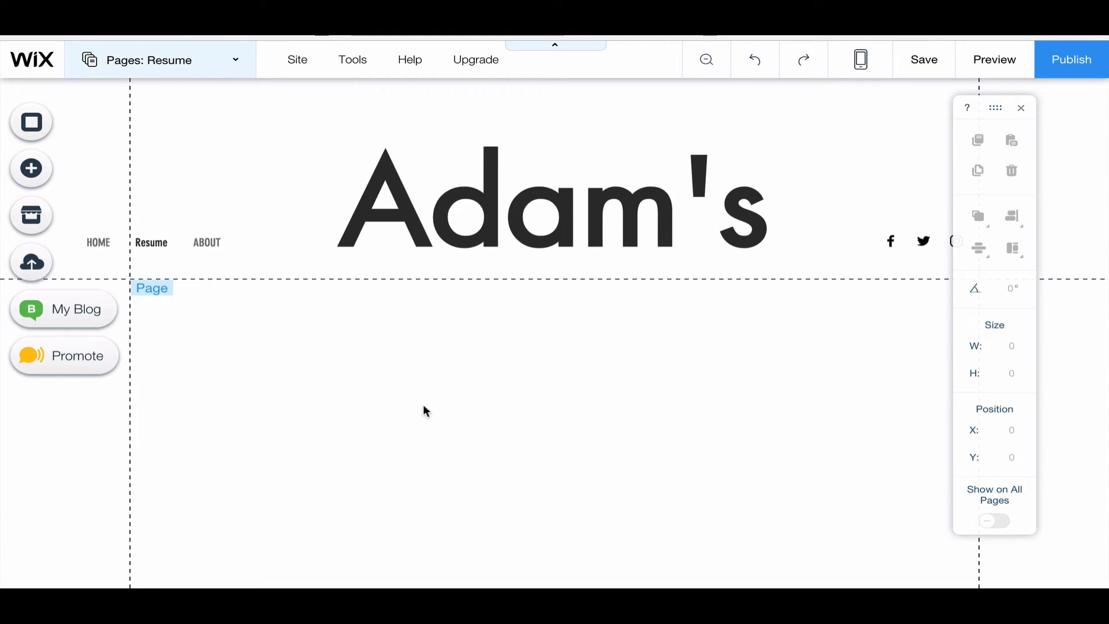
pyautogui.moveTo(362, 361)
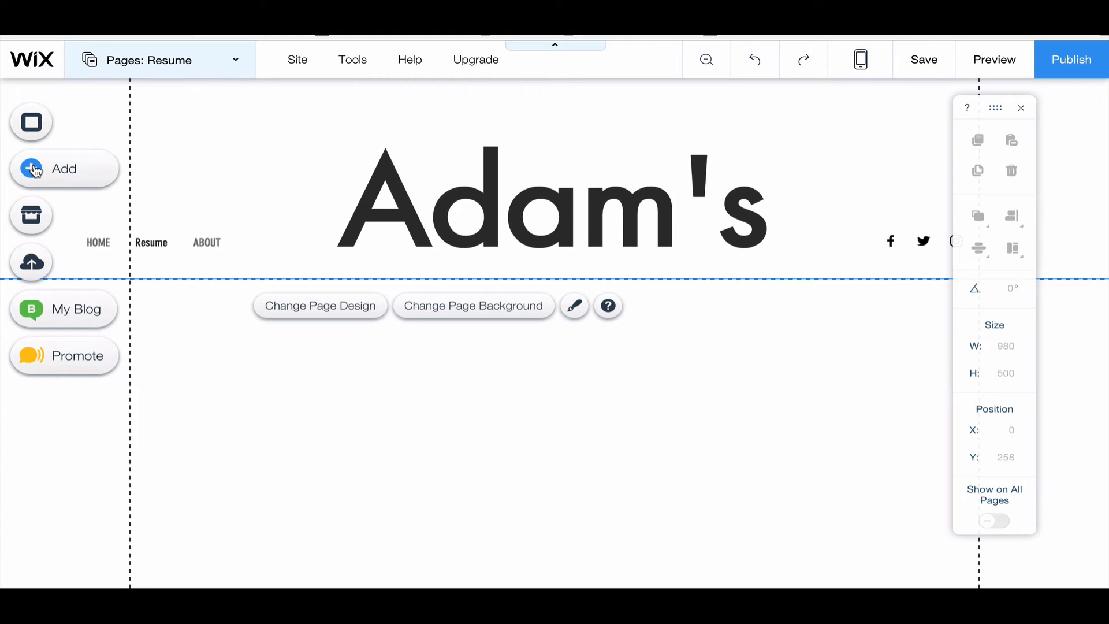
# Add an empty HTML Code box from the More elements category to the Resume page
pyautogui.click(31, 169)
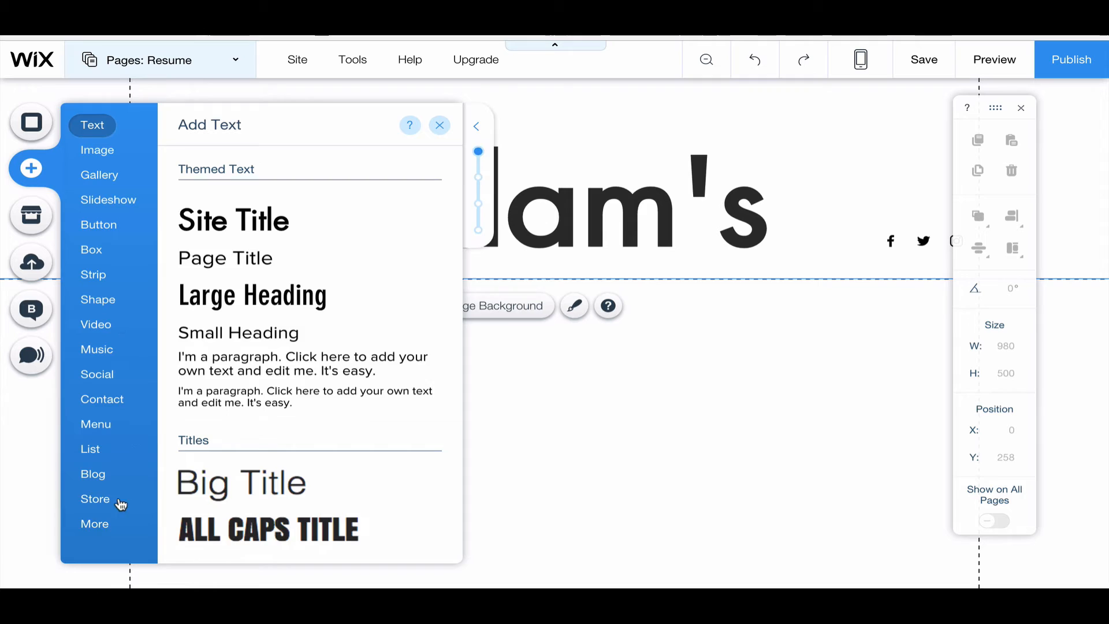
pyautogui.click(94, 523)
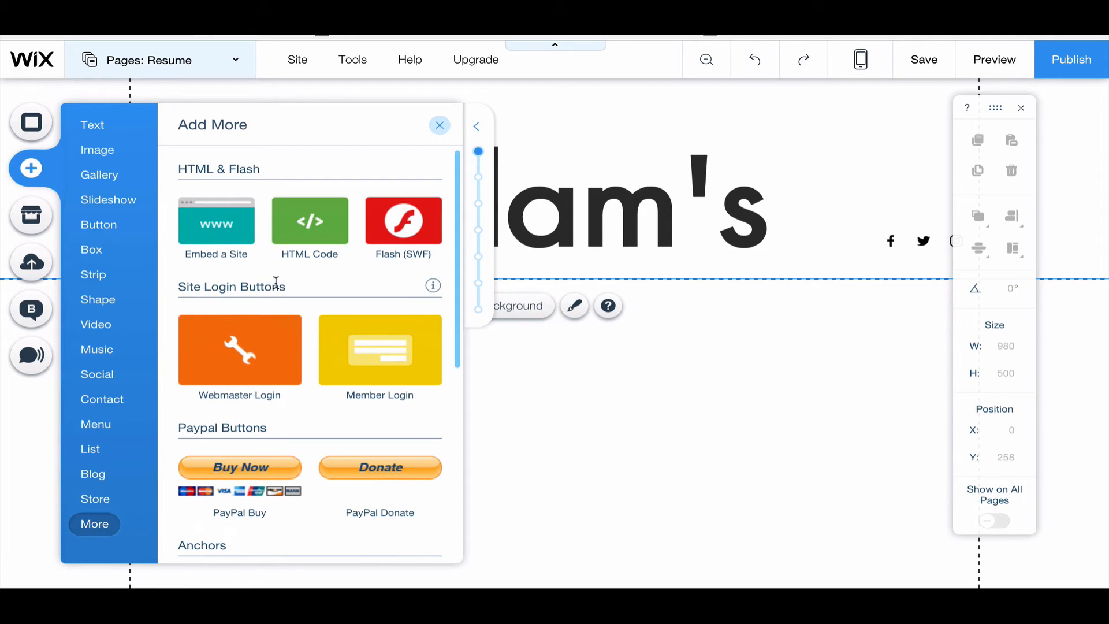
pyautogui.click(309, 221)
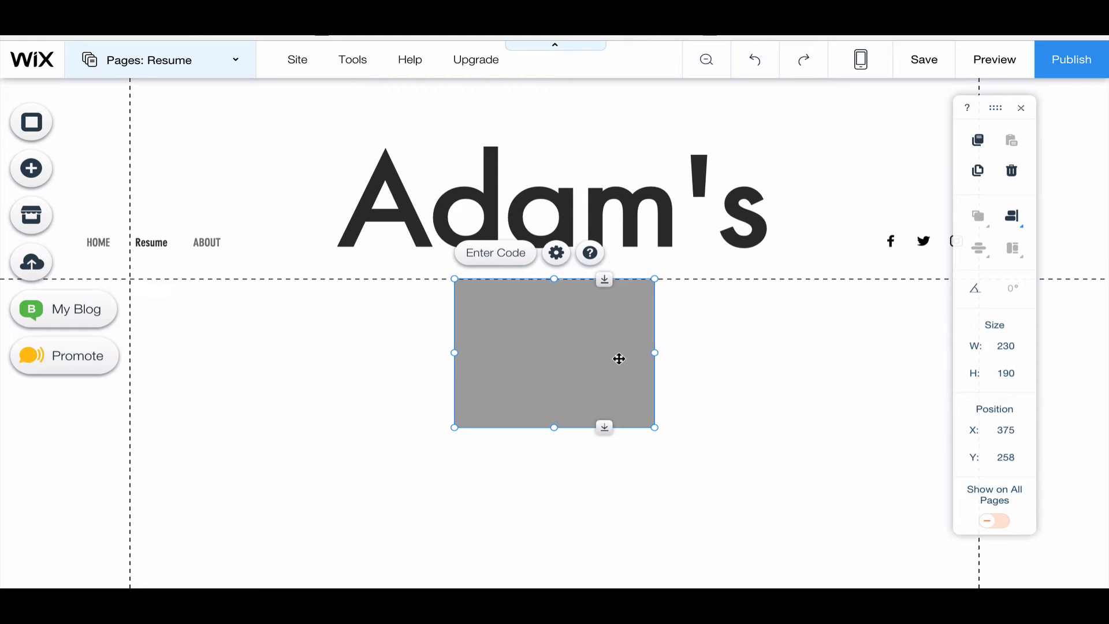
pyautogui.moveTo(537, 291)
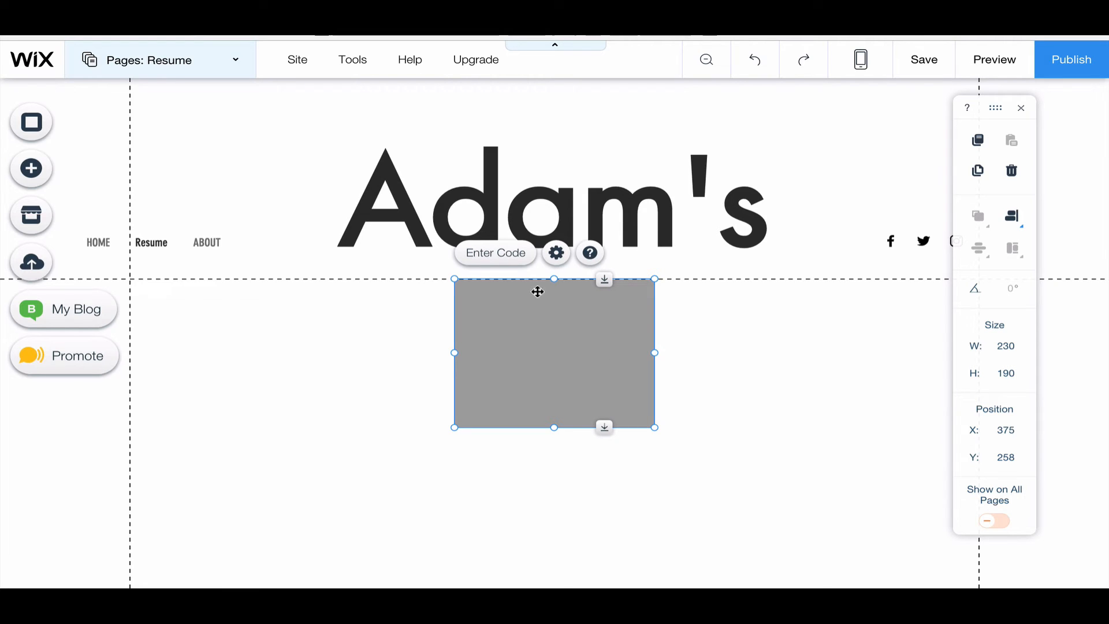
# Embed the published Google Doc link as a Website Address in the HTML box and save the site
pyautogui.click(555, 253)
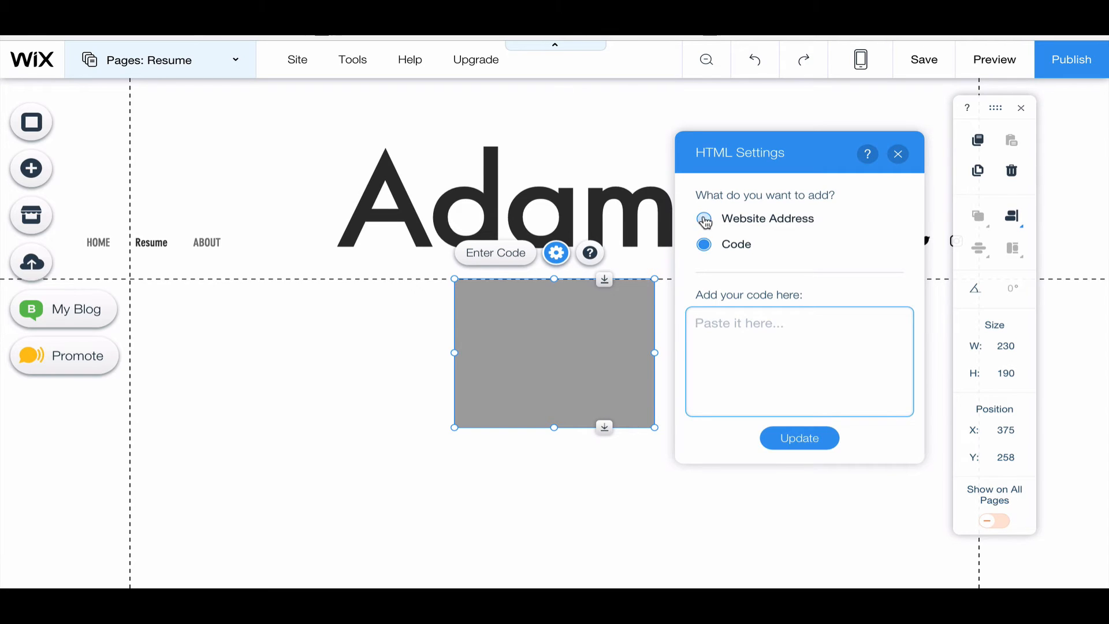
pyautogui.click(703, 219)
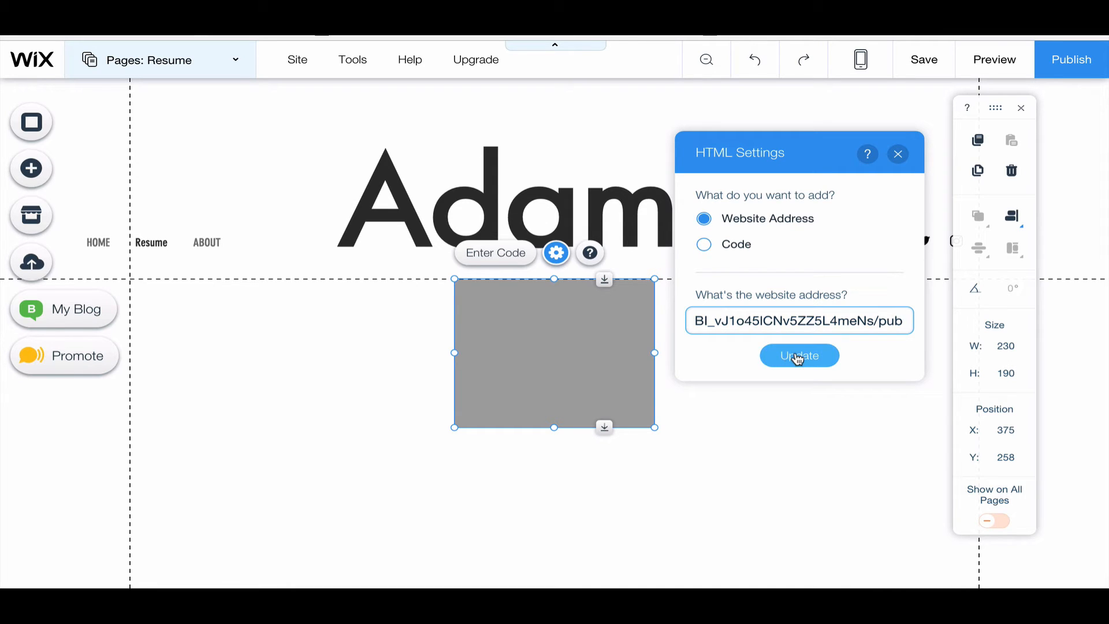
pyautogui.click(799, 355)
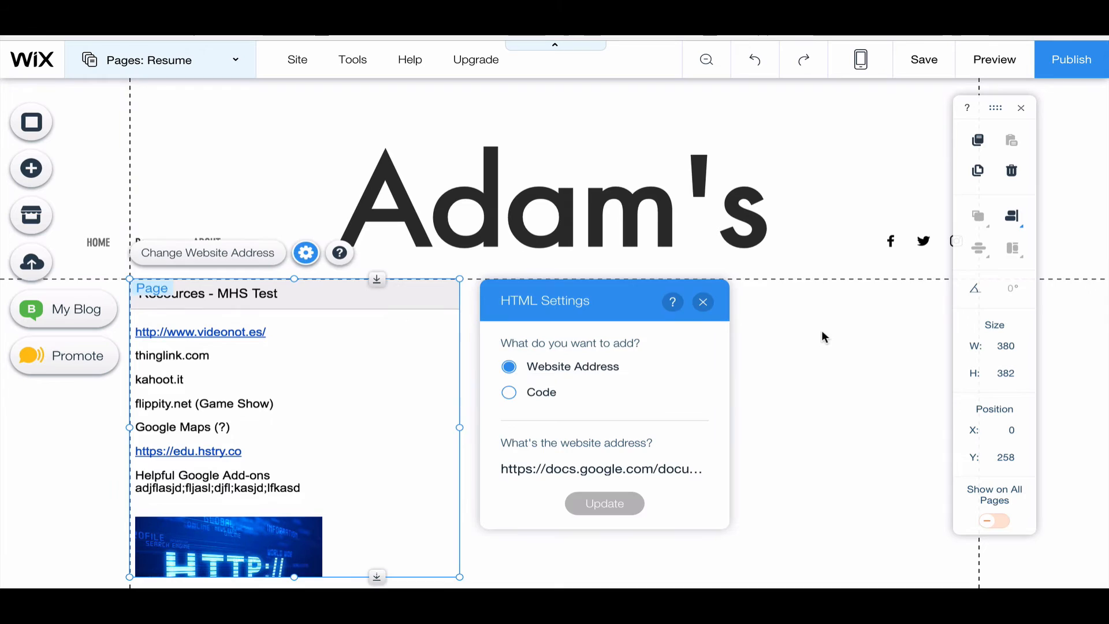
pyautogui.click(703, 302)
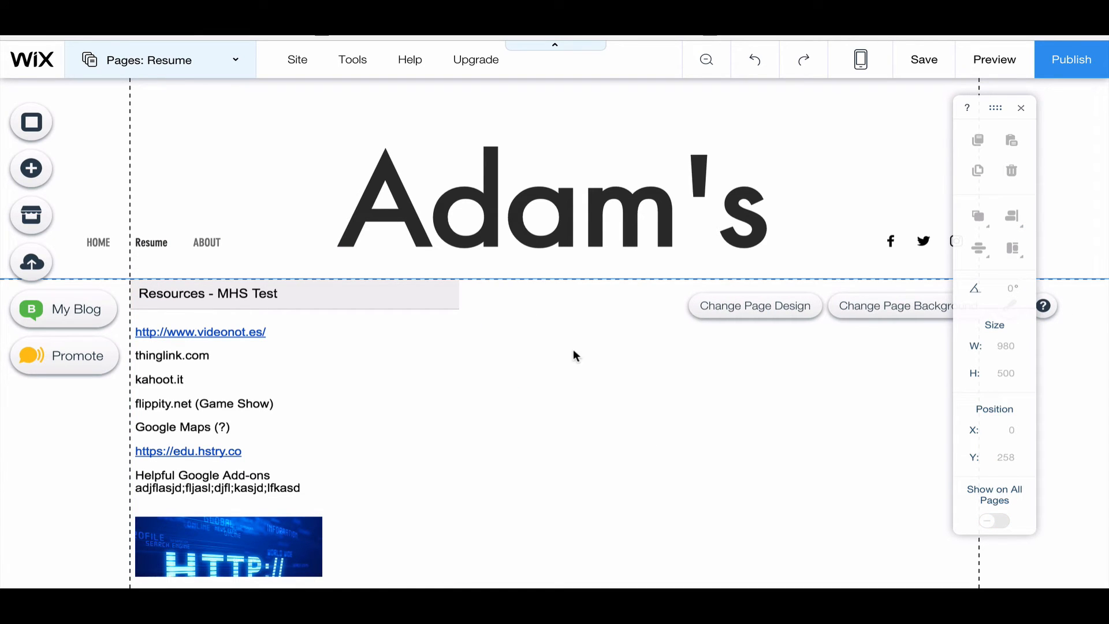
pyautogui.click(924, 59)
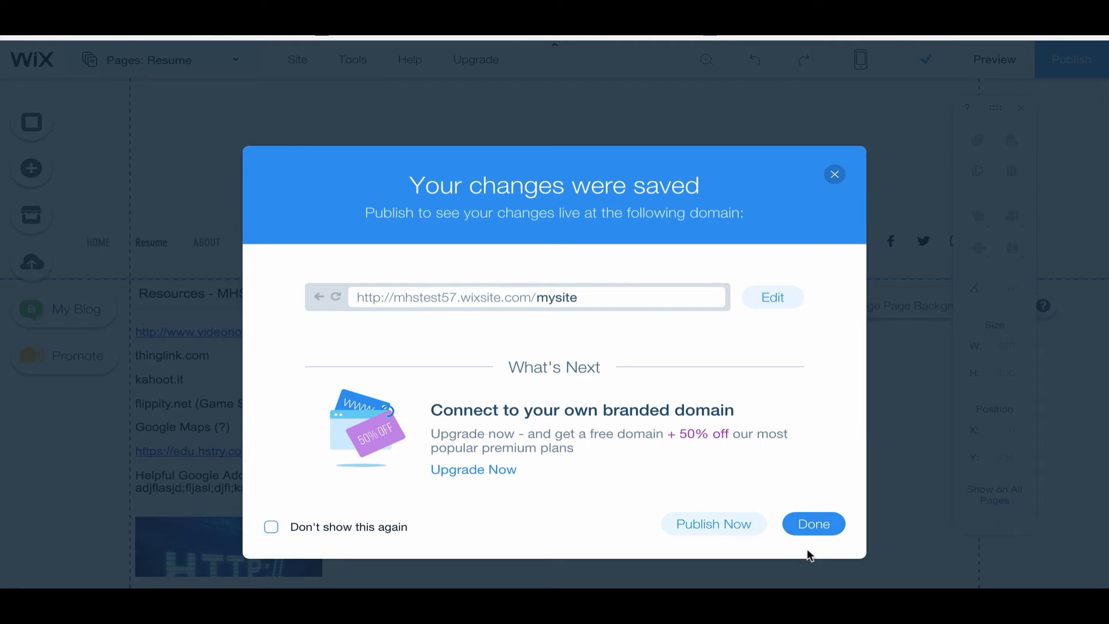
# Dismiss the saved message and preview the Resume page with the embedded document
pyautogui.click(812, 525)
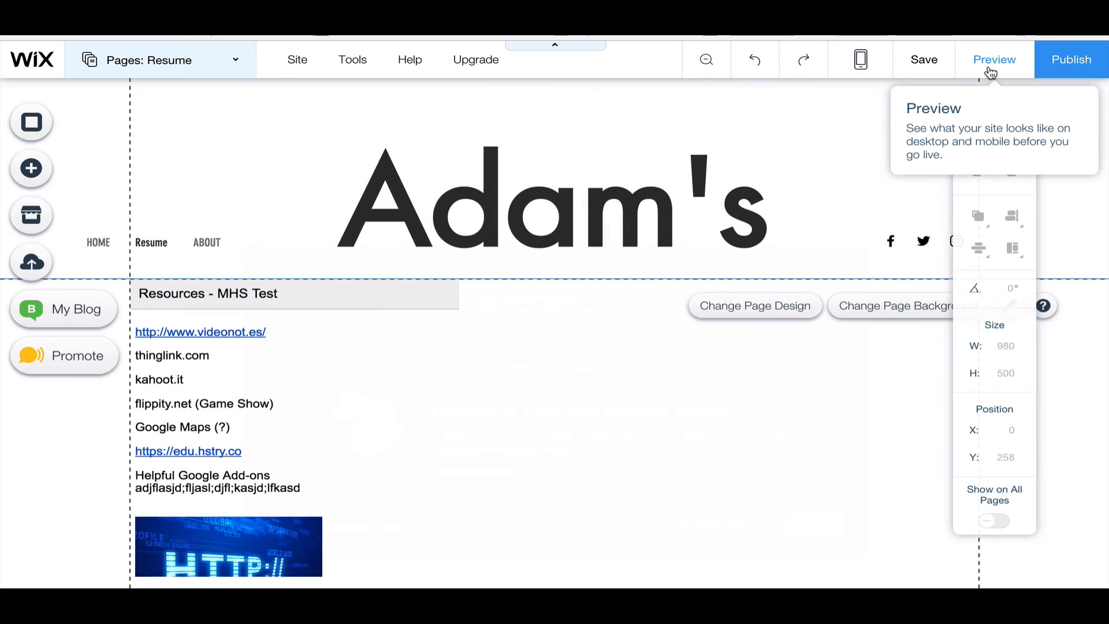
pyautogui.click(994, 59)
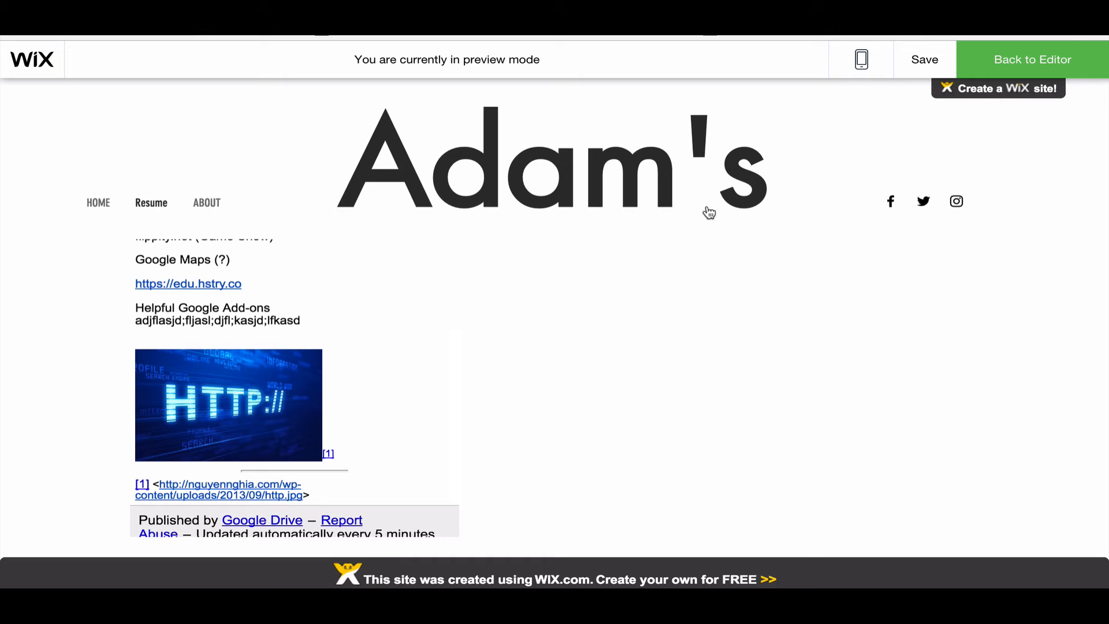
# In 'Demo - MHS Test', switch publish-to-web to Embed with slides advancing every 3 seconds
pyautogui.click(1032, 59)
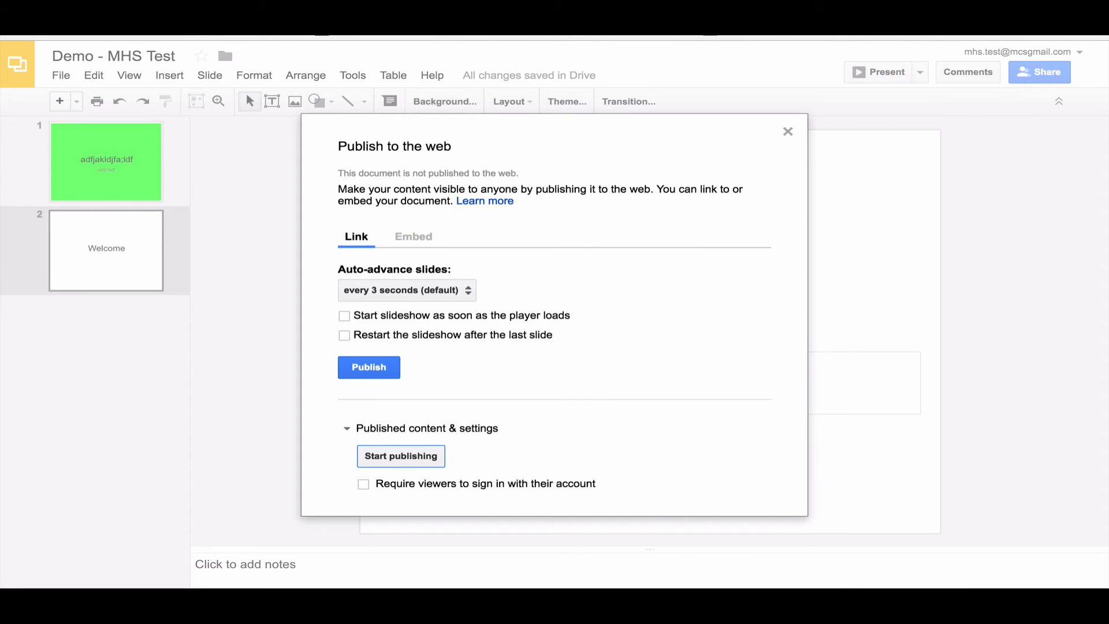
pyautogui.moveTo(676, 149)
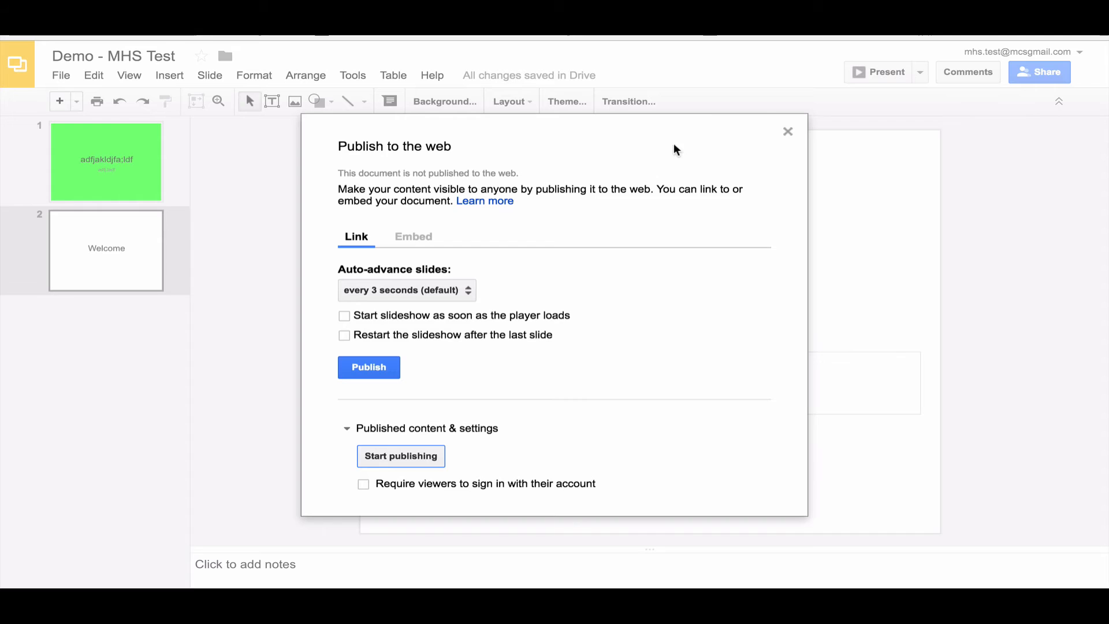
pyautogui.click(787, 132)
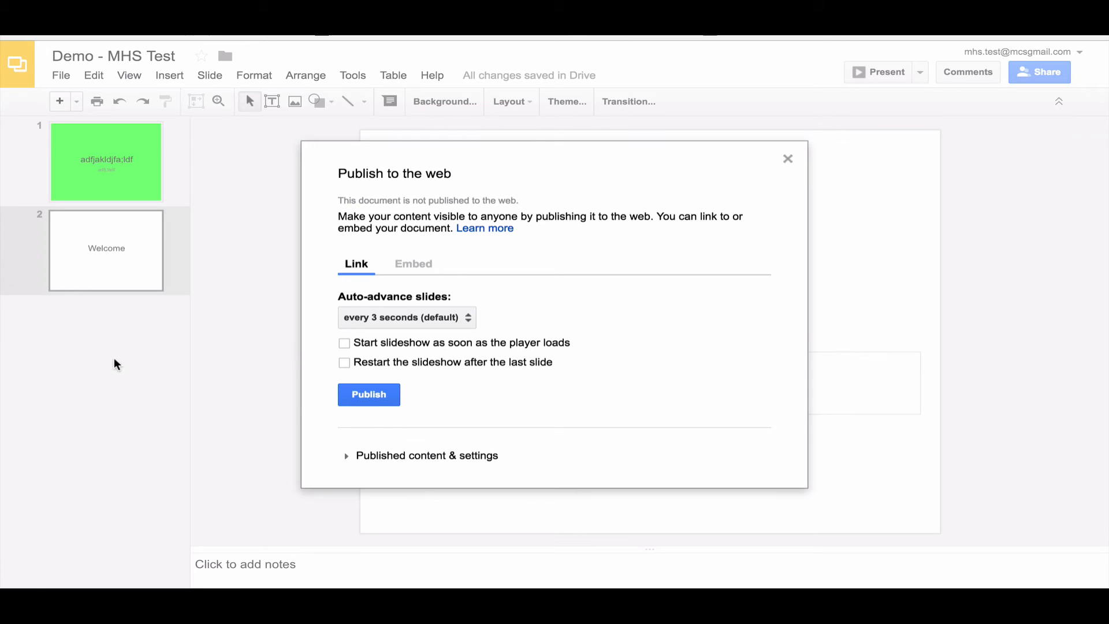
pyautogui.moveTo(405, 278)
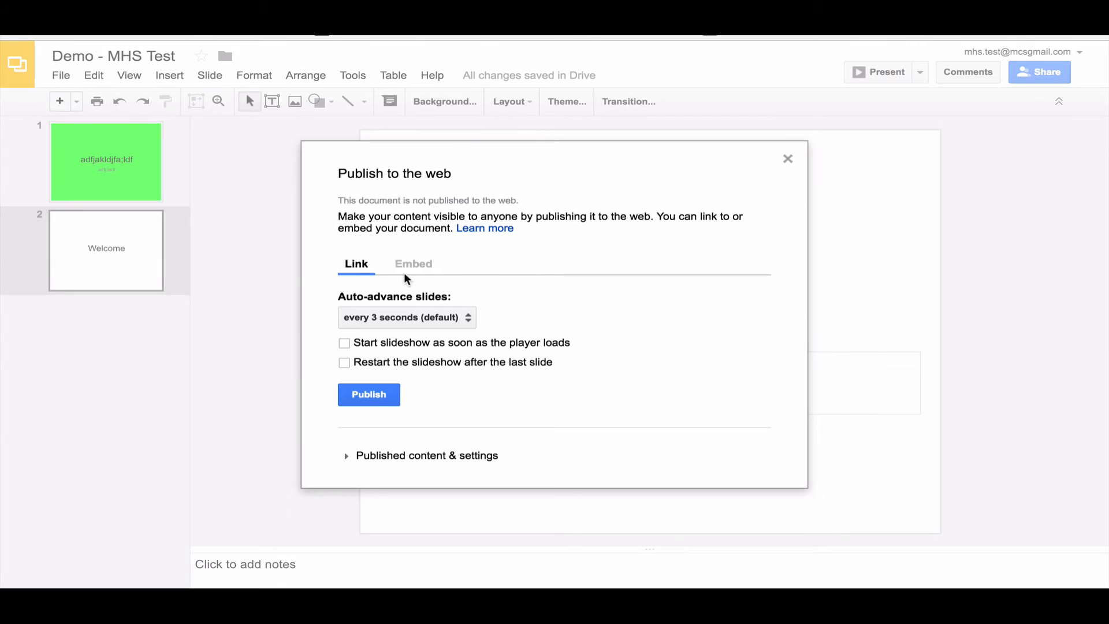
pyautogui.click(413, 264)
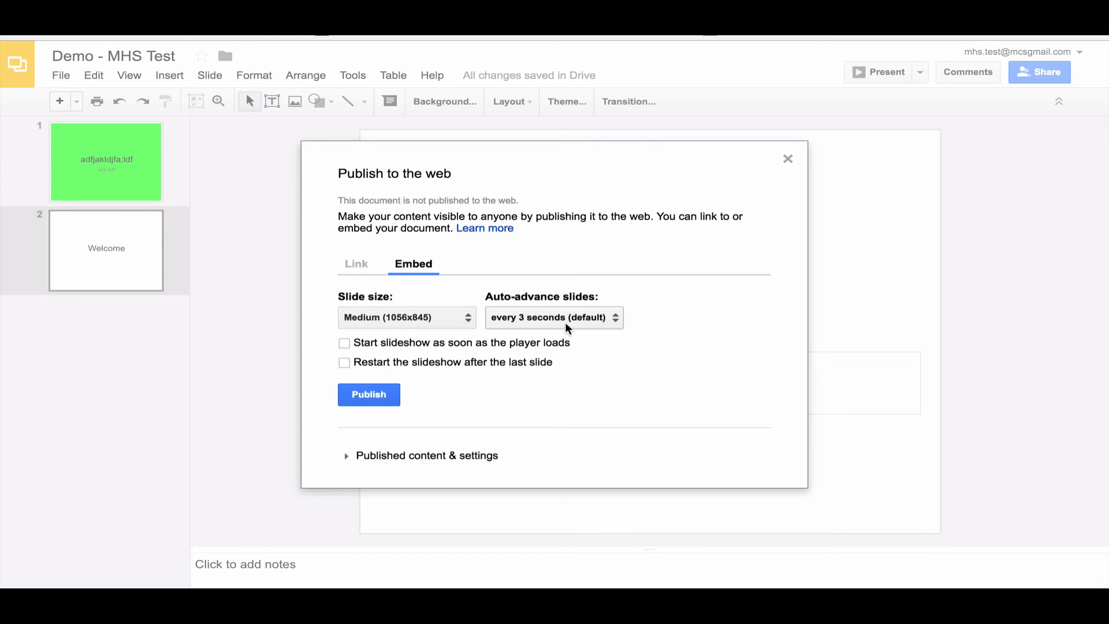
pyautogui.click(554, 317)
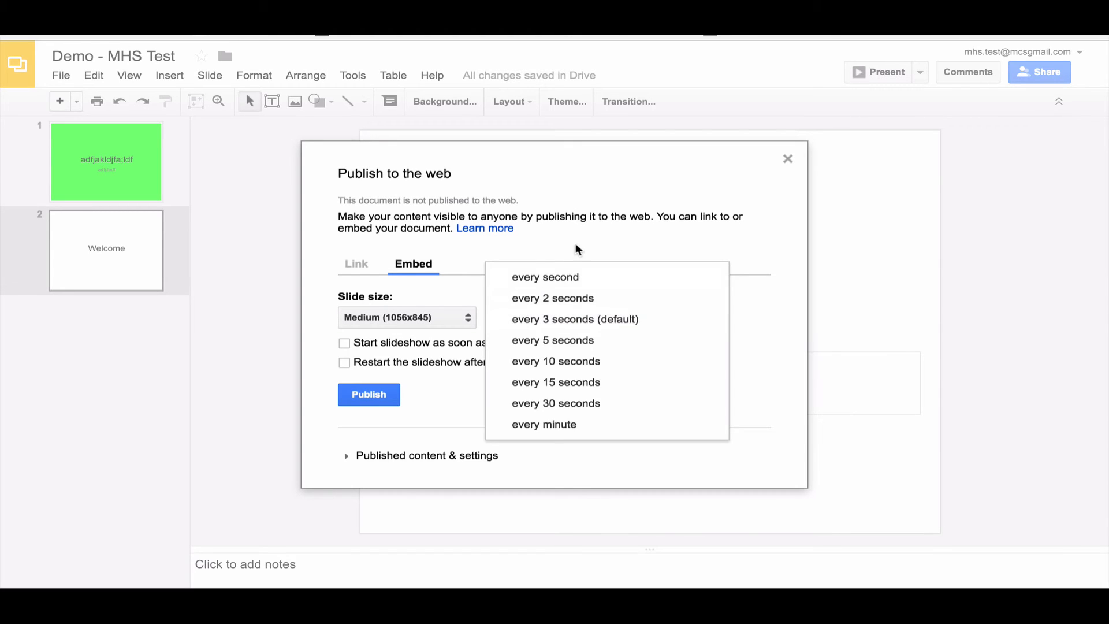
pyautogui.click(576, 319)
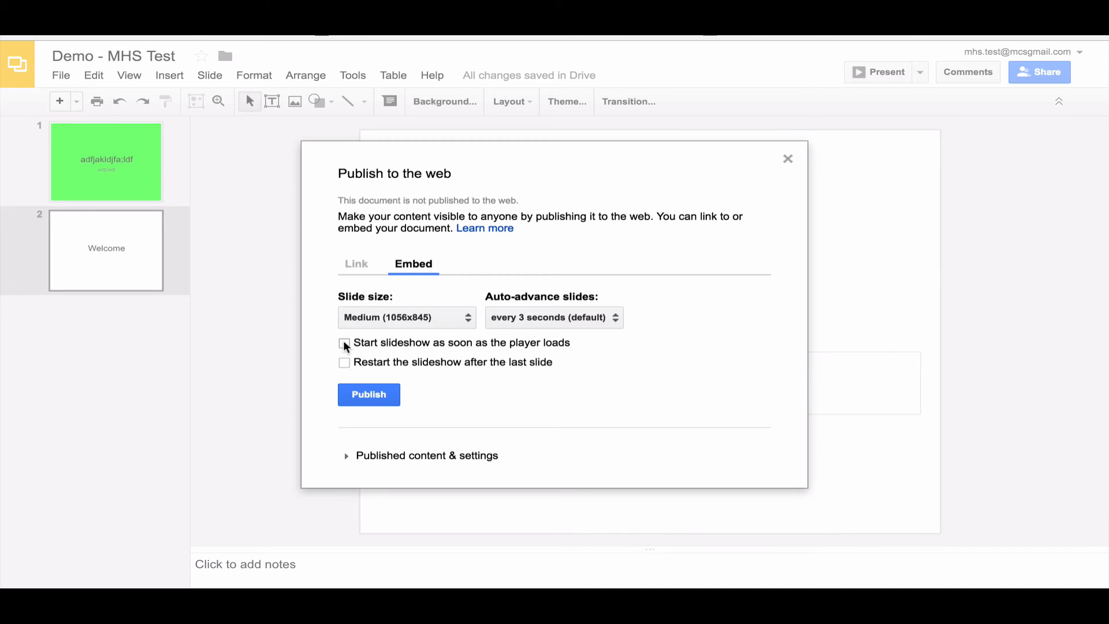
# Enable auto-start and restart-after-last-slide, then publish the slideshow embed
pyautogui.click(344, 342)
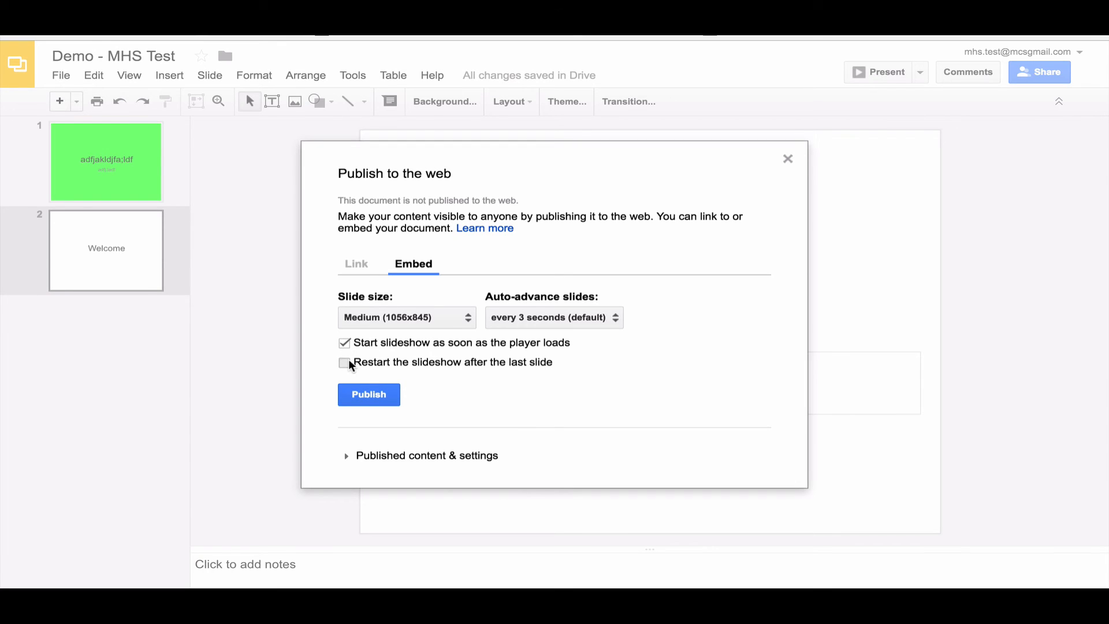
pyautogui.click(345, 362)
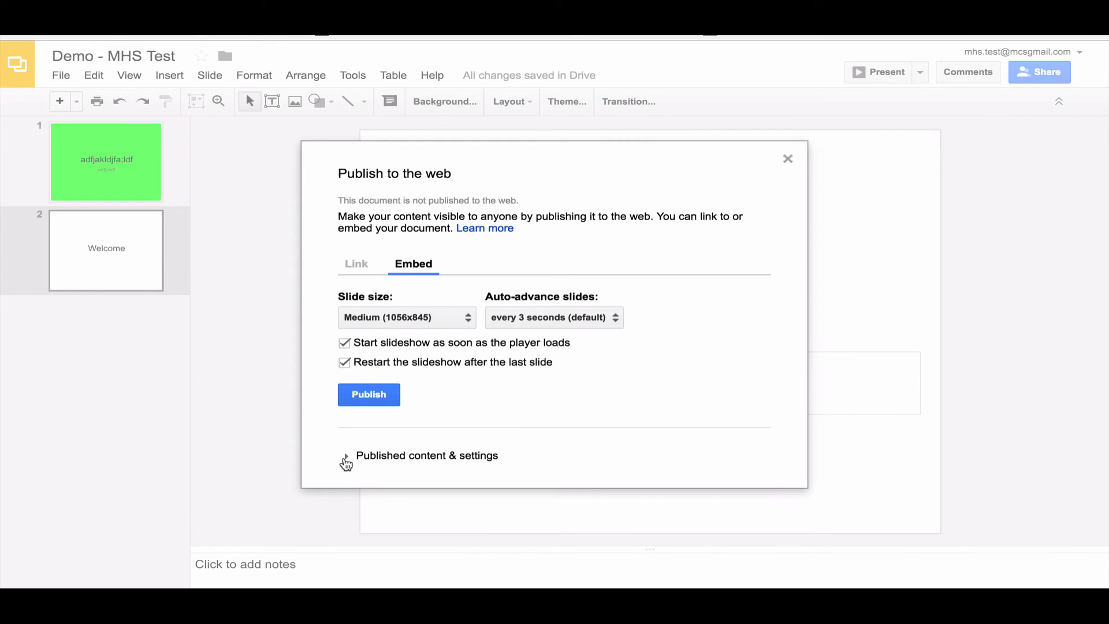
pyautogui.click(346, 455)
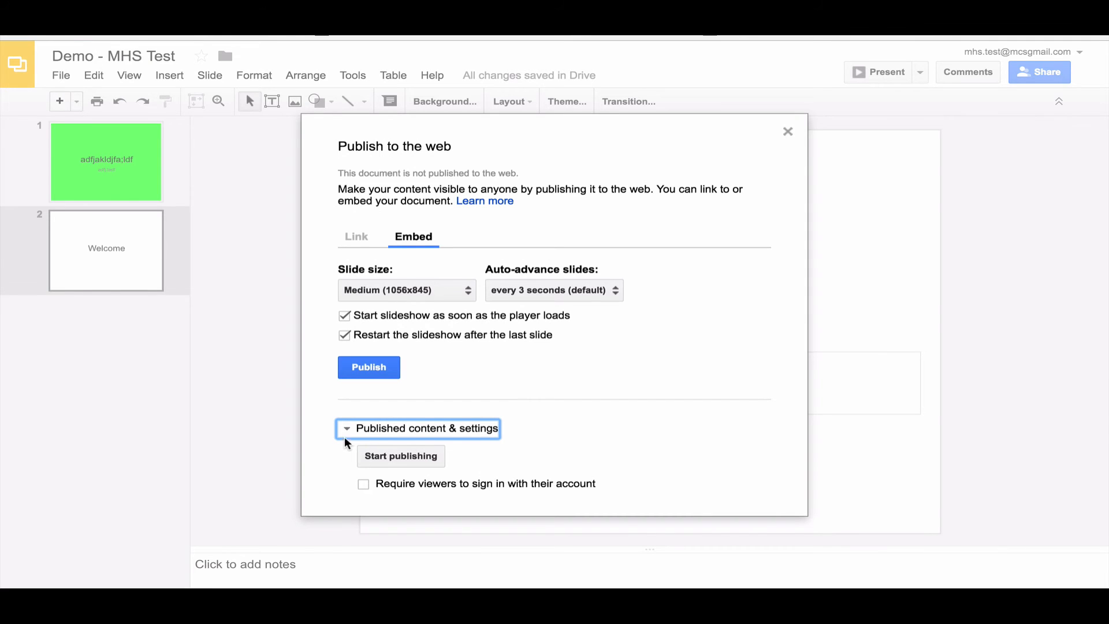
pyautogui.click(417, 427)
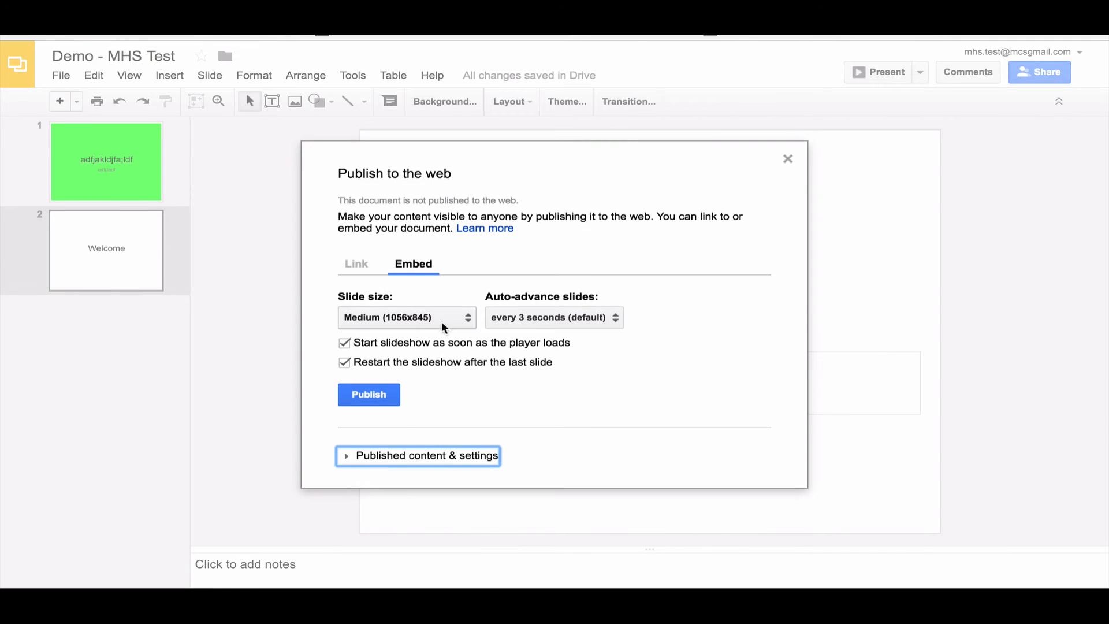
pyautogui.click(369, 394)
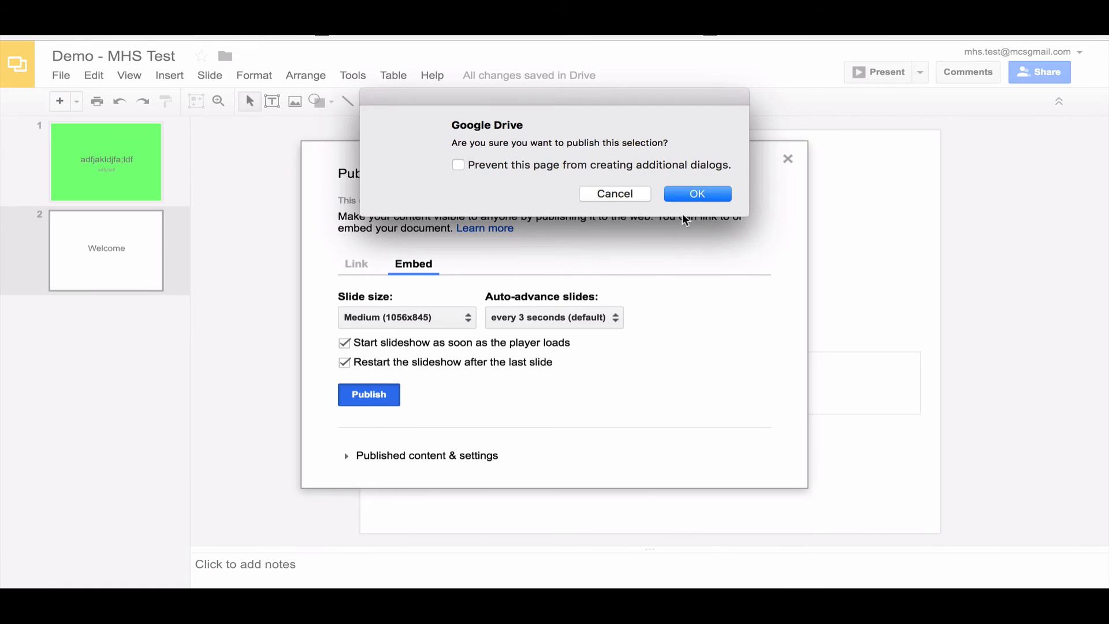
# Confirm publishing "Demo - MHS Test" and copy its iframe embed code from Published content & settings
pyautogui.click(697, 193)
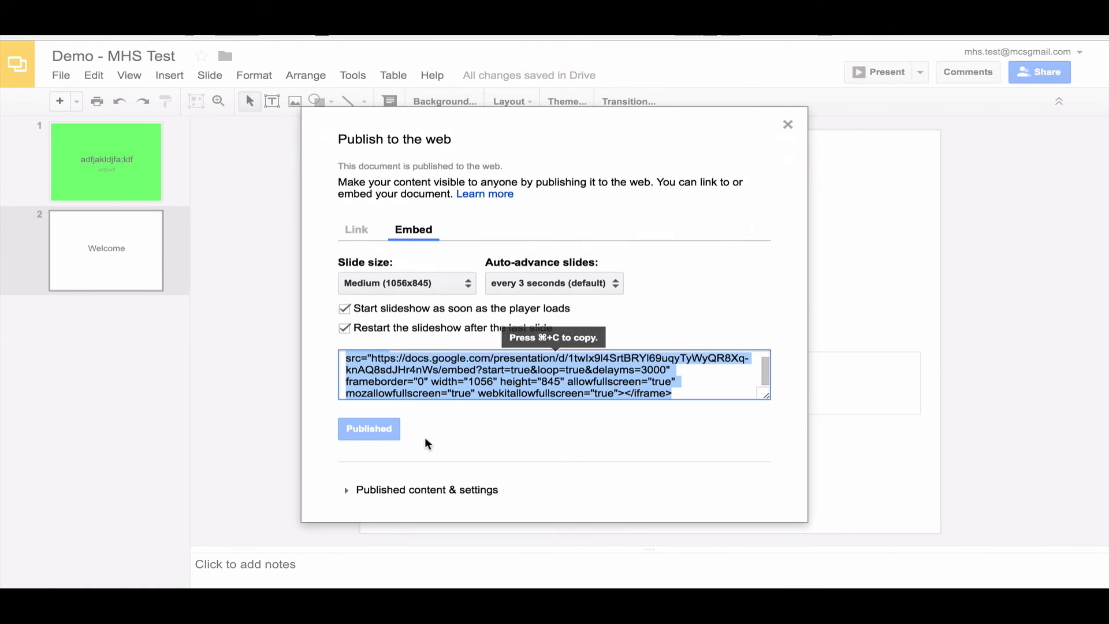
pyautogui.click(426, 490)
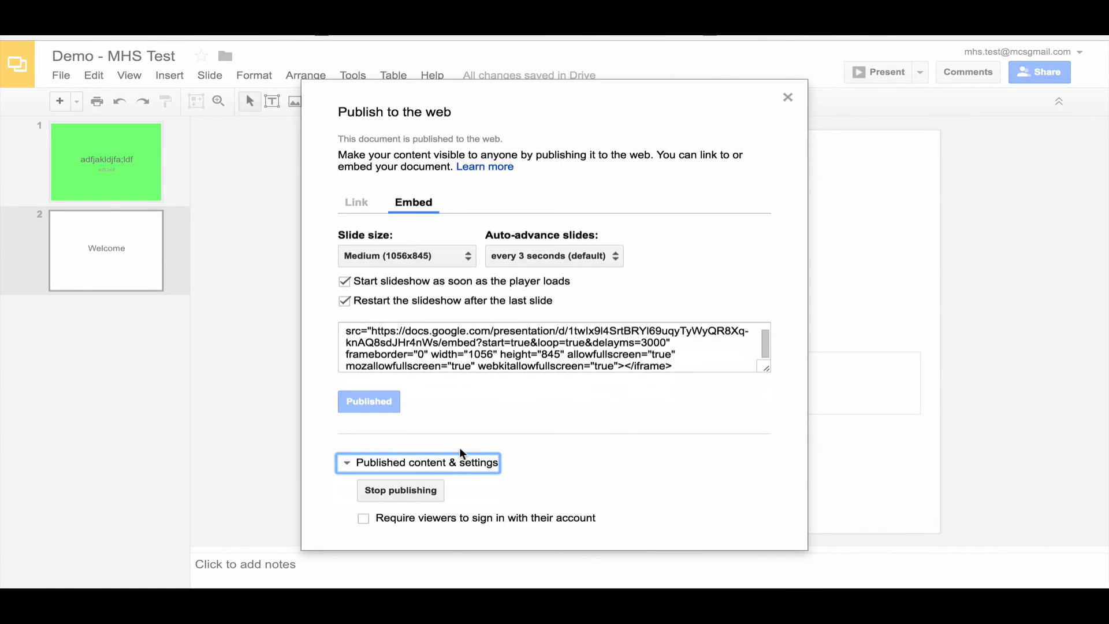
pyautogui.click(423, 462)
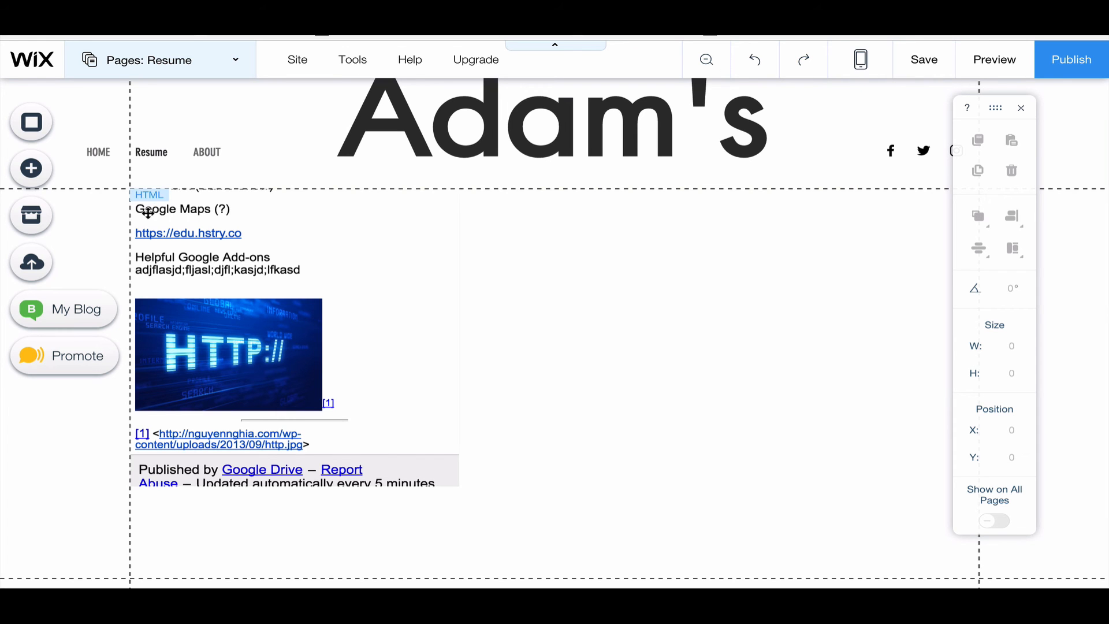
# Add a second HTML Code box holding the Google Slides iframe, showing the green slide
pyautogui.click(30, 169)
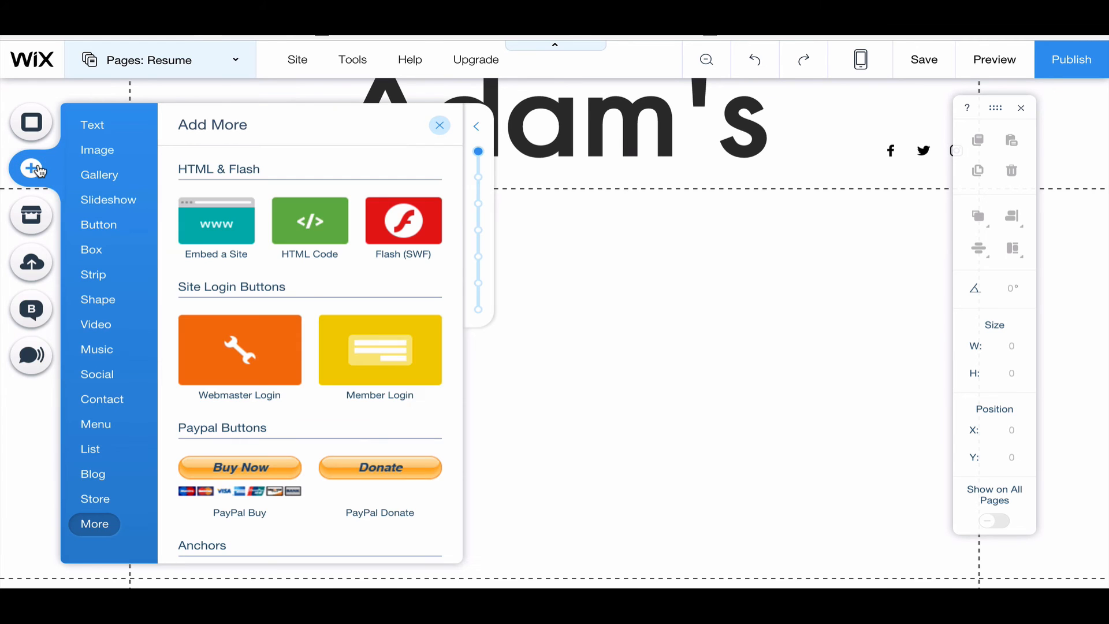
pyautogui.moveTo(310, 220)
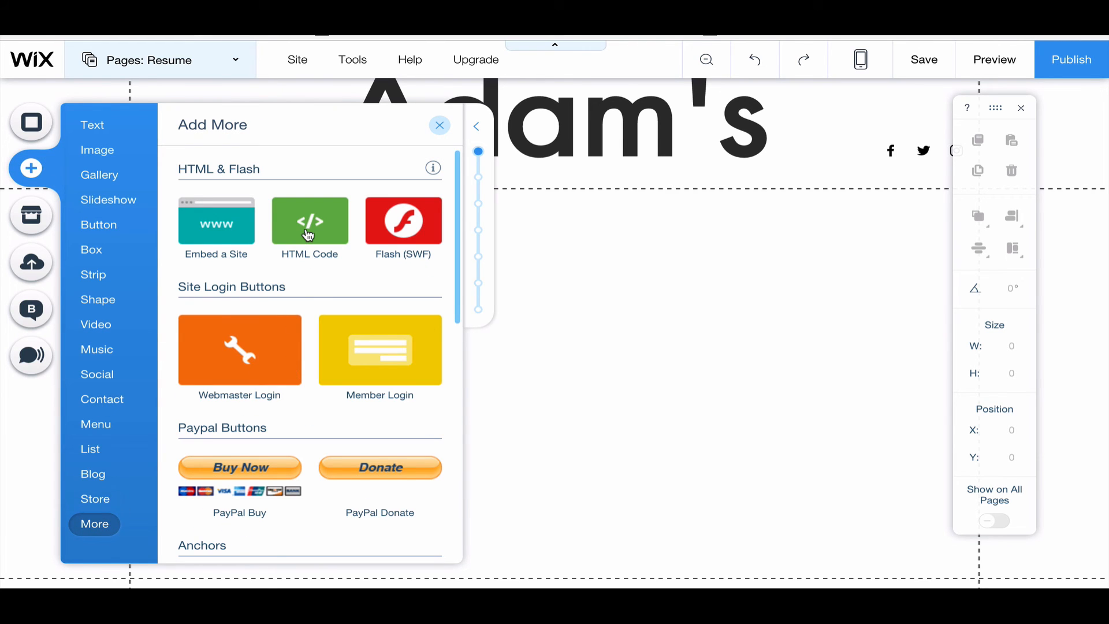
pyautogui.click(310, 221)
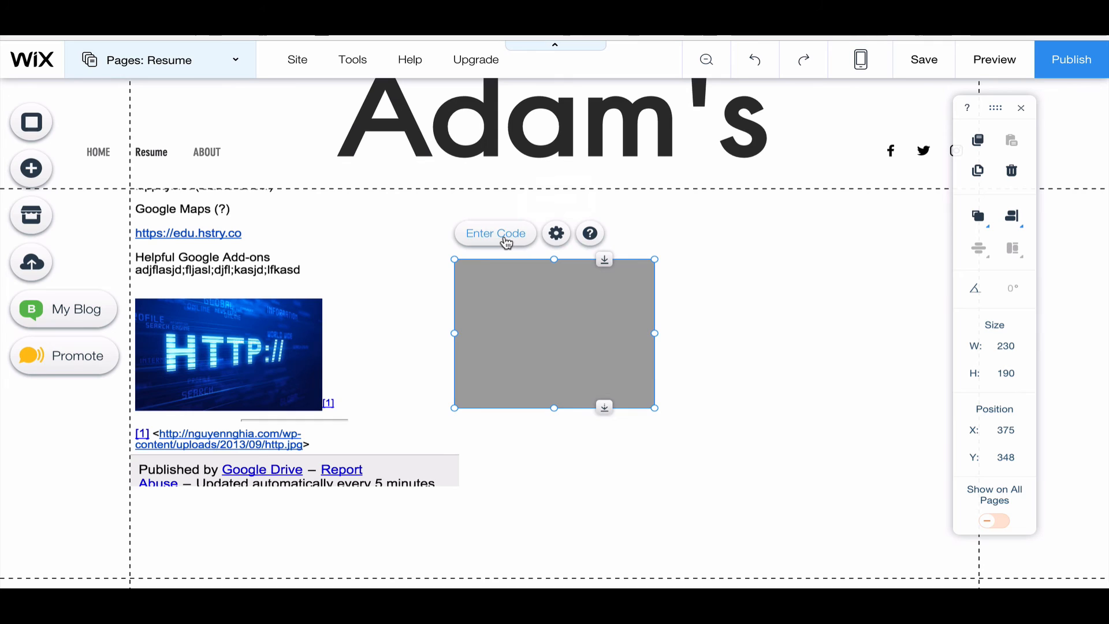
pyautogui.click(555, 233)
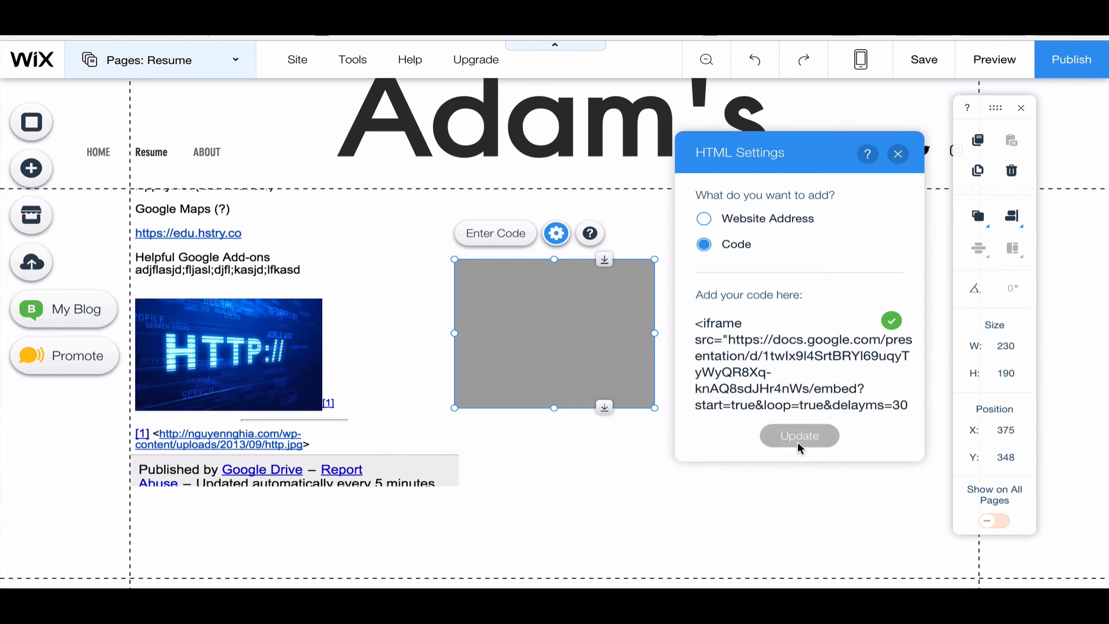
pyautogui.click(799, 436)
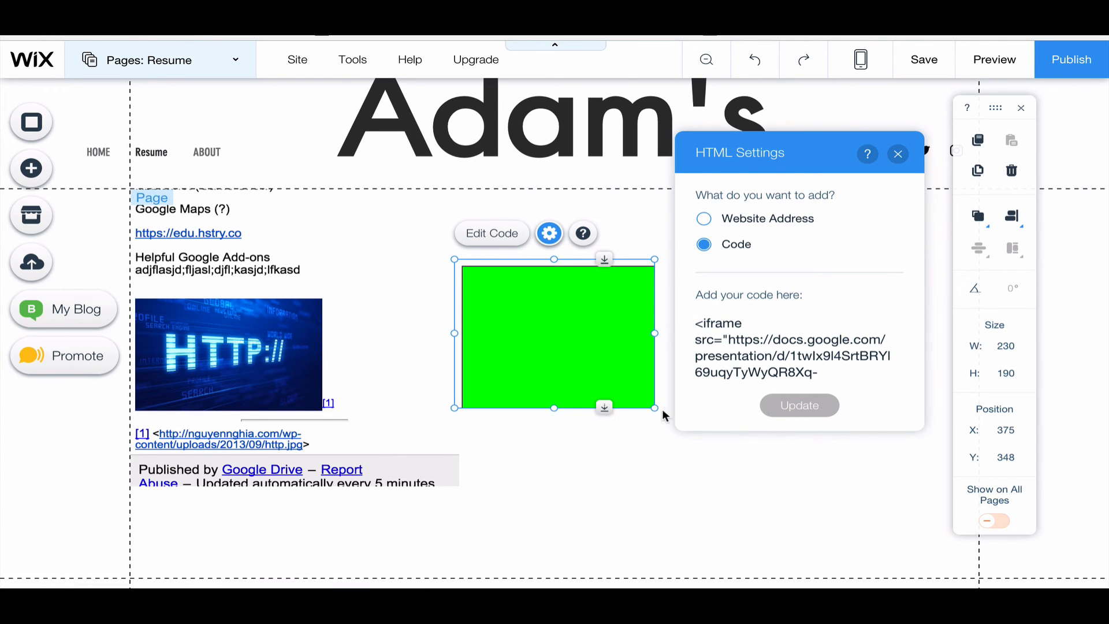
# Enlarge the slideshow HTML box by its corner, then select its embed code in settings again
pyautogui.moveTo(651, 407); pyautogui.dragTo(759, 456)
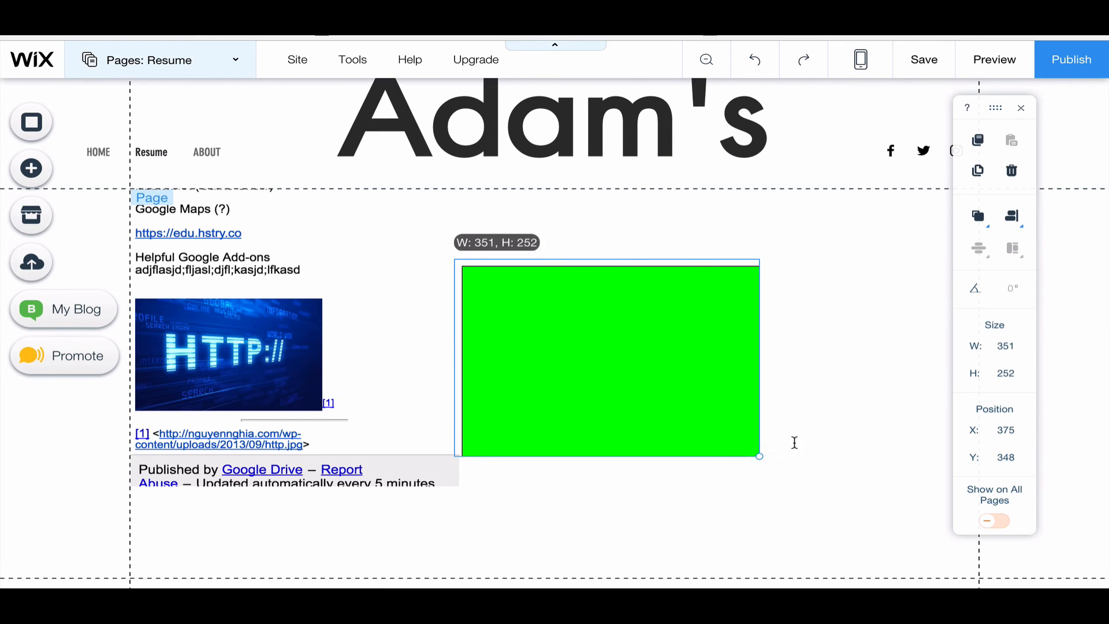
pyautogui.moveTo(759, 455); pyautogui.dragTo(903, 474)
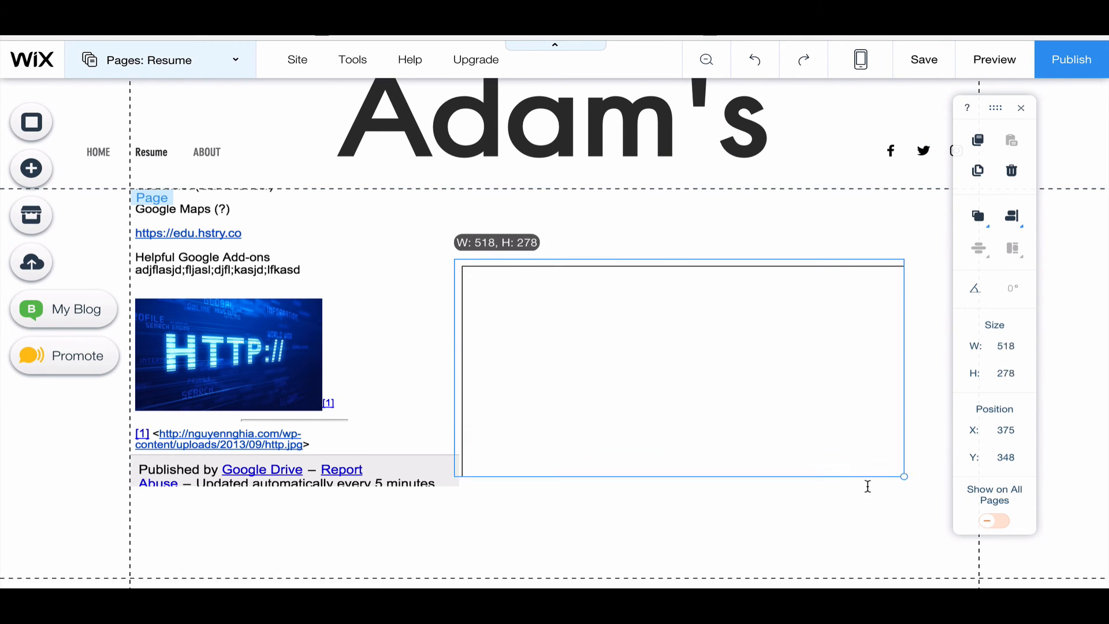
pyautogui.click(549, 234)
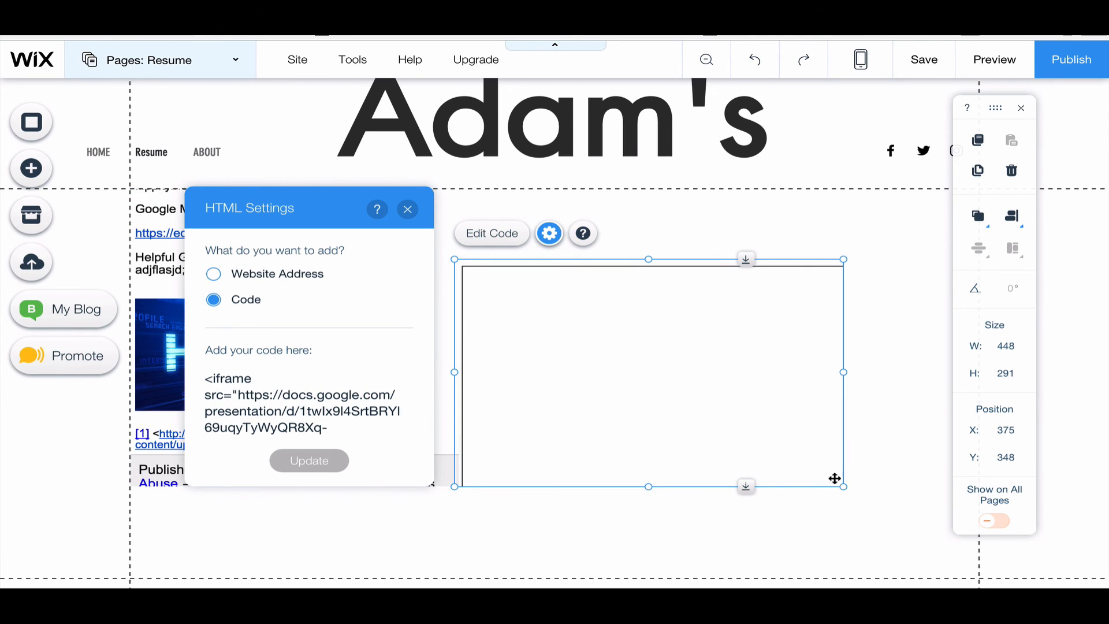
pyautogui.moveTo(844, 486); pyautogui.dragTo(889, 509)
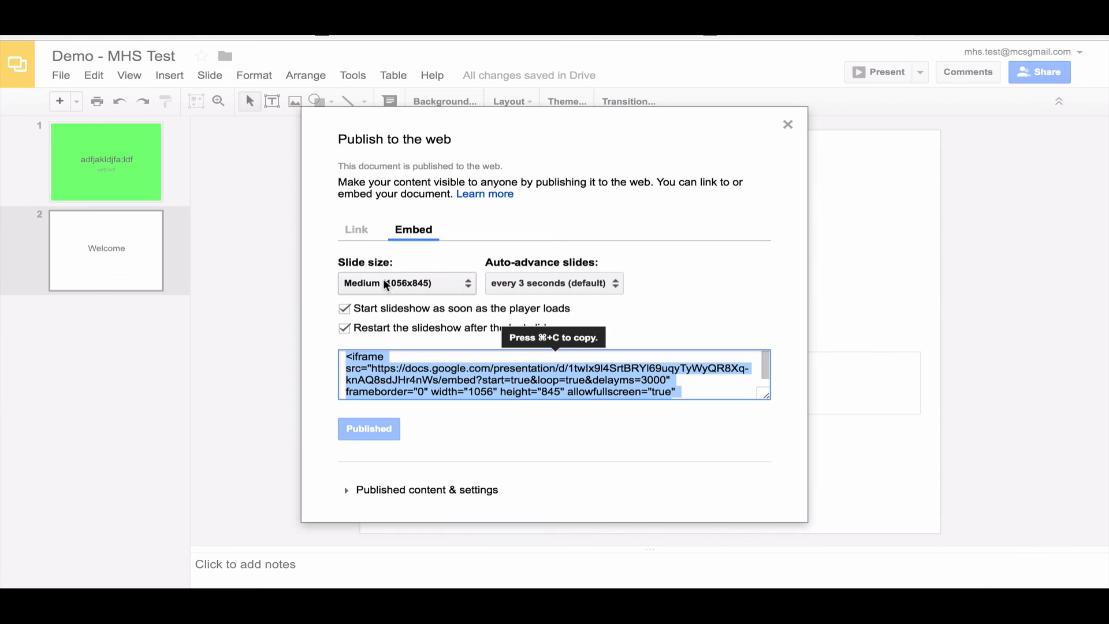
# Set the Slides embed size to Small (528x437) and copy the updated embed code
pyautogui.click(406, 283)
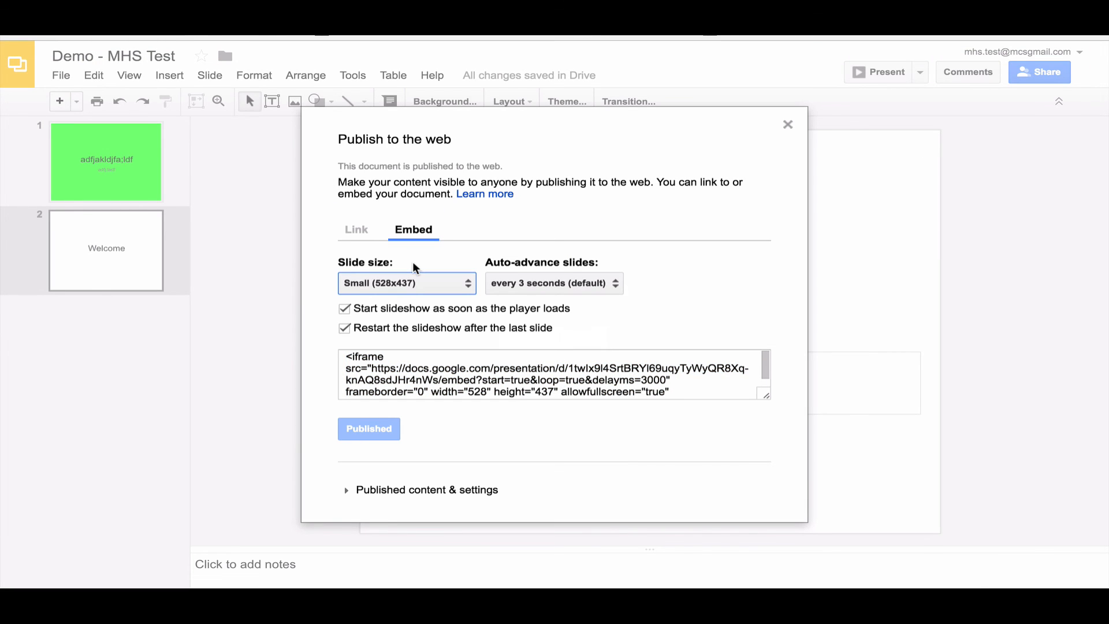
pyautogui.click(552, 373)
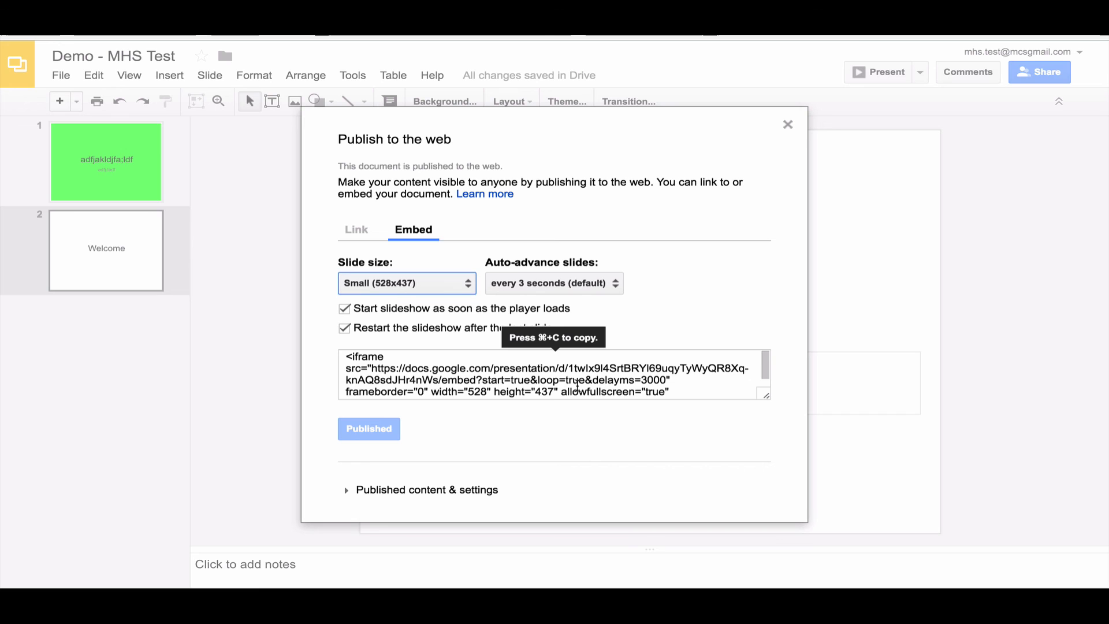
pyautogui.click(553, 375)
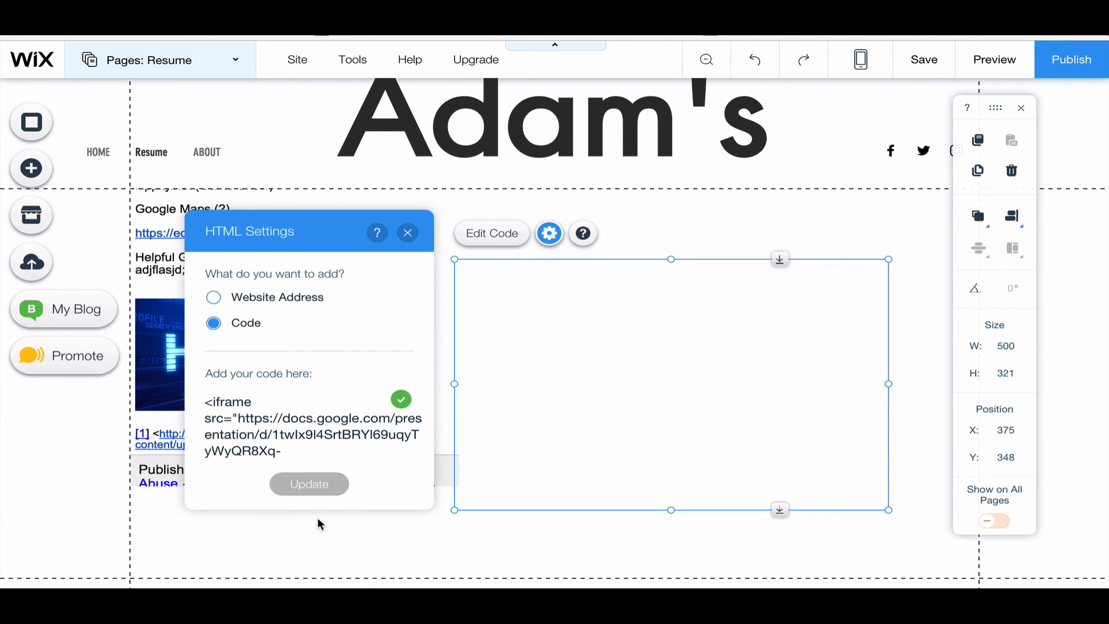
# Apply the small-size slideshow code and enlarge the box to about 550 by 421 showing the Welcome slide
pyautogui.click(309, 484)
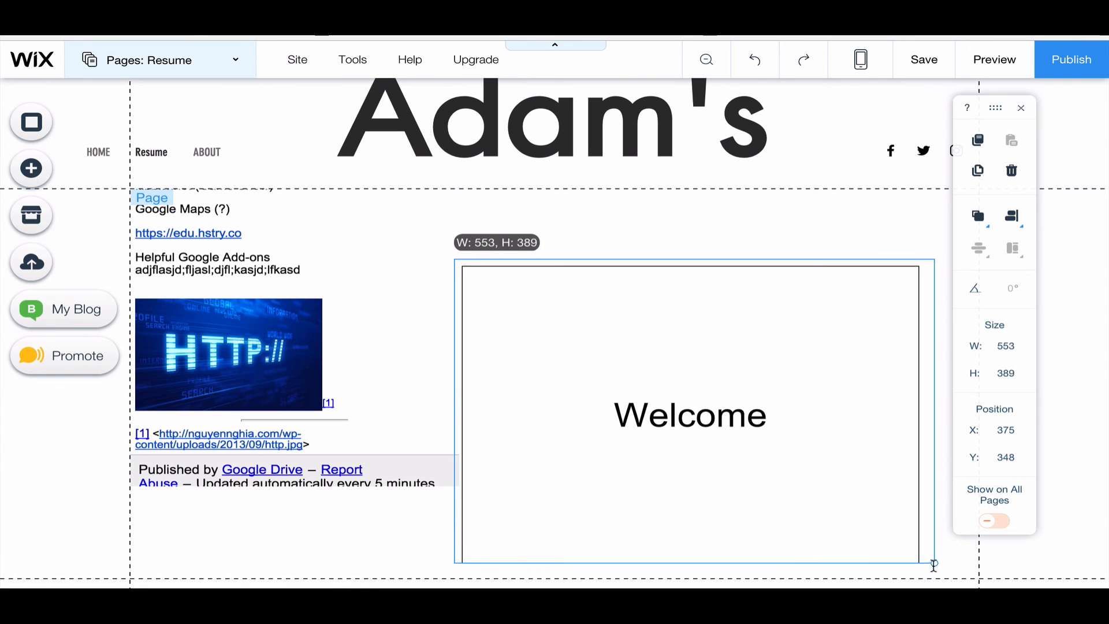
pyautogui.moveTo(933, 565); pyautogui.dragTo(932, 587)
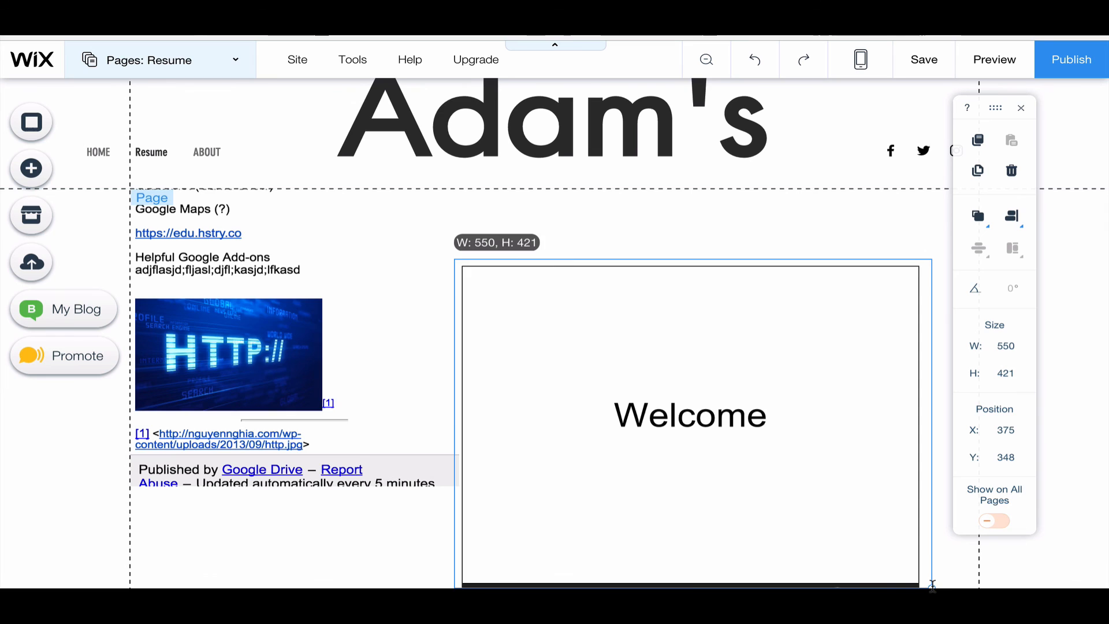